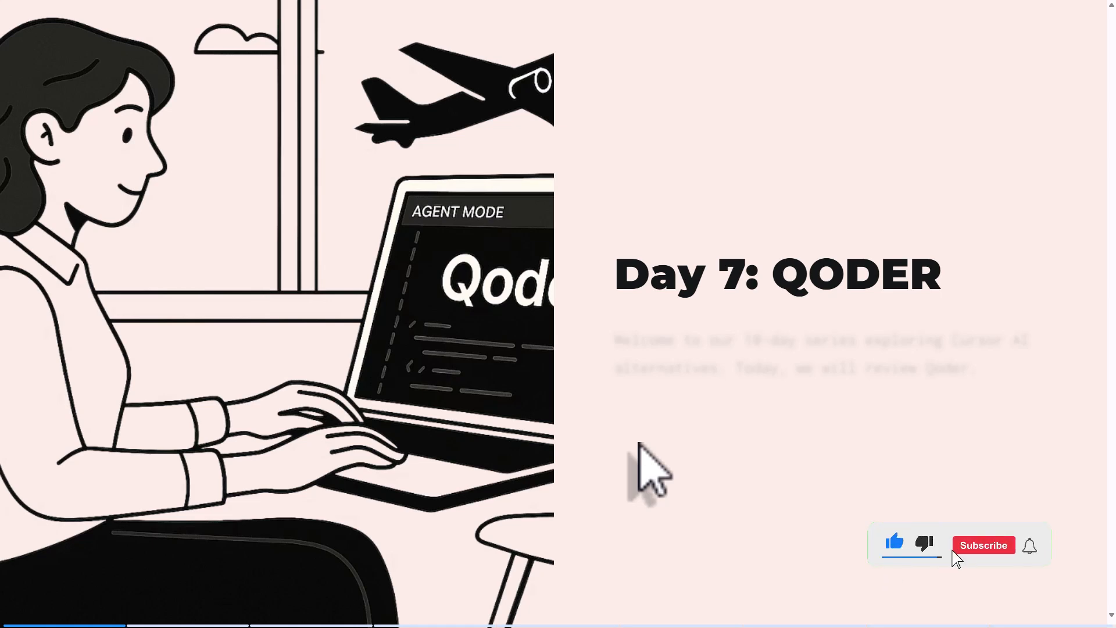
- Run the downloaded Qoder installer
click(984, 544)
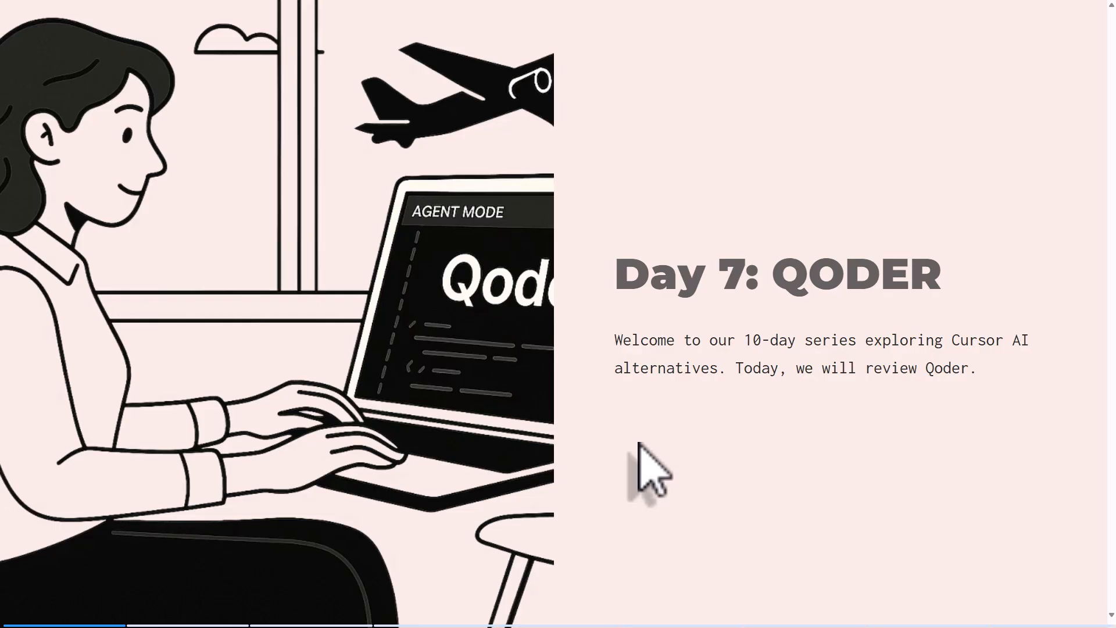
scroll(down, 3)
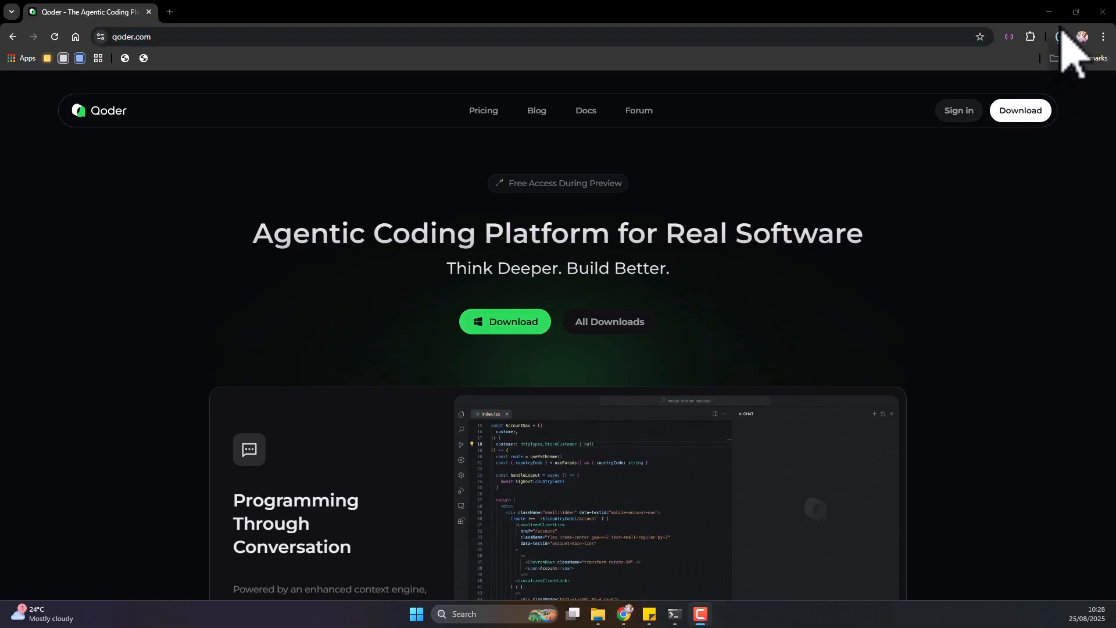
click(1060, 36)
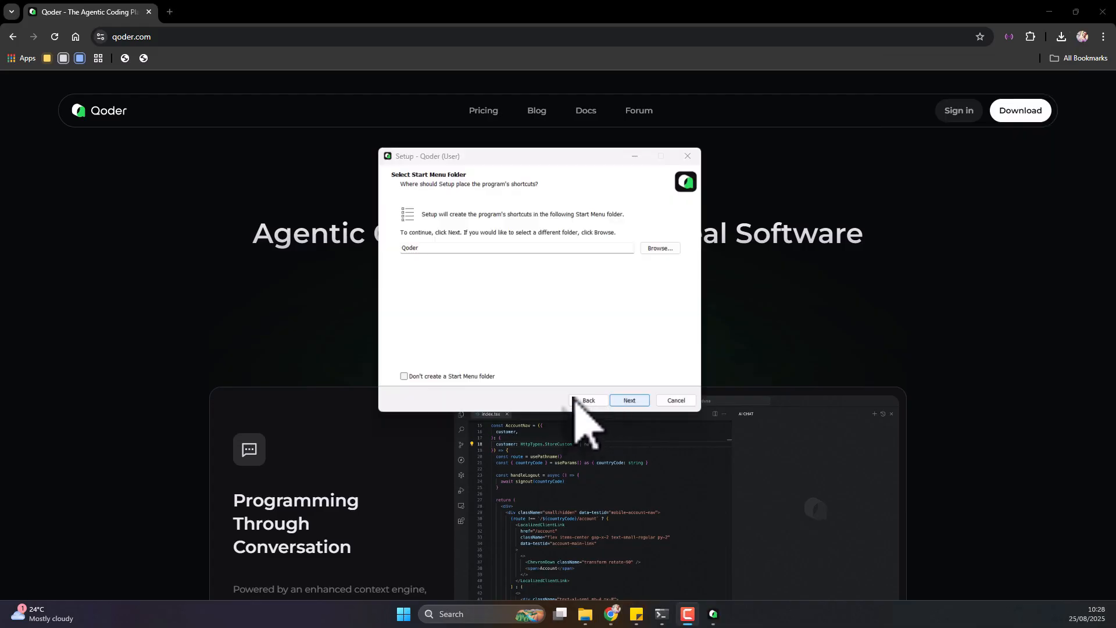
- Accept the default Start Menu folder and additional tasks, then finish setup with Launch Qoder checked
click(628, 400)
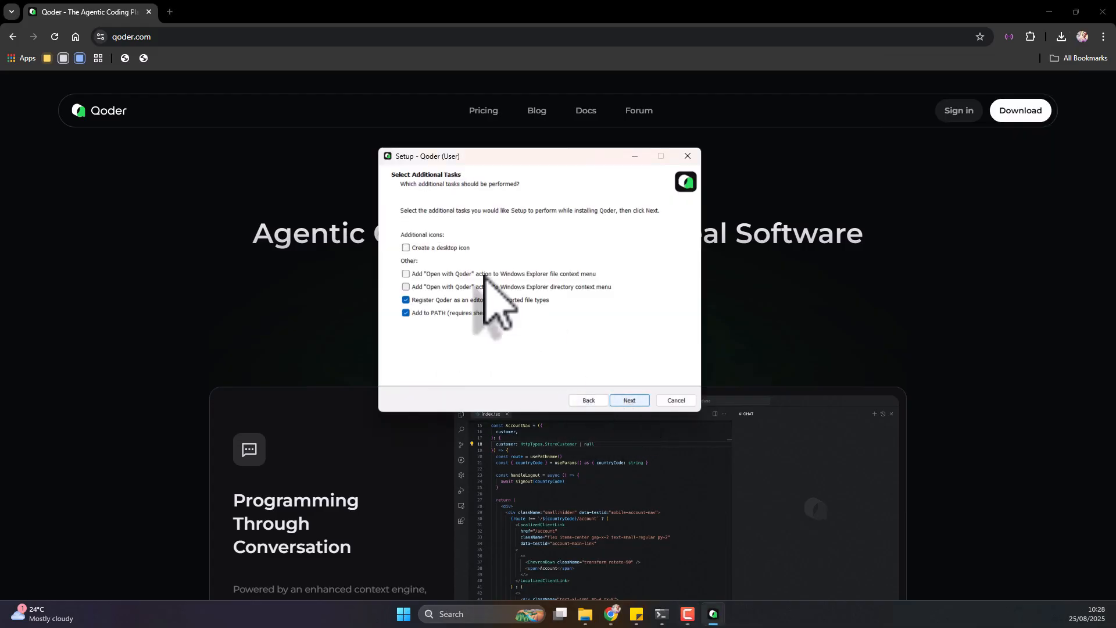
click(628, 400)
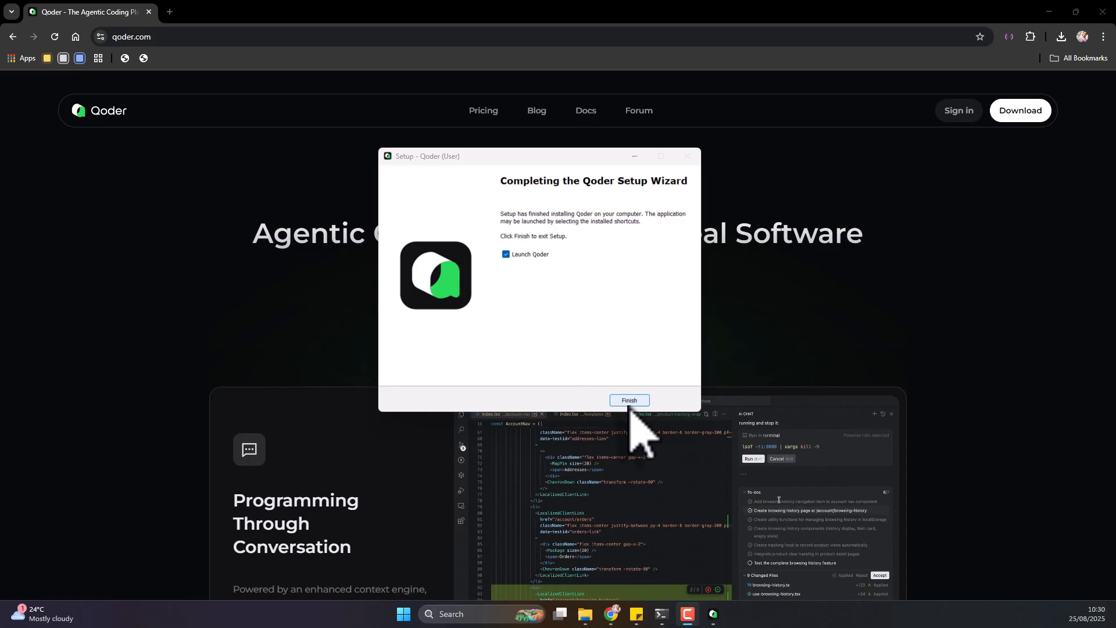
click(628, 400)
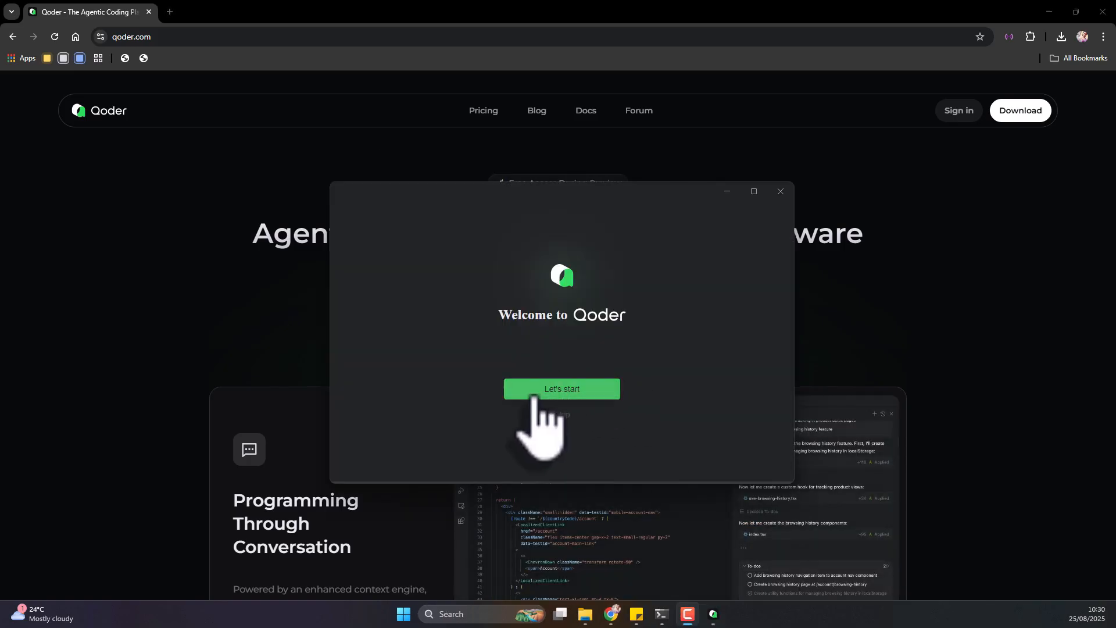
- Start onboarding and import the settings from VS Code
click(560, 388)
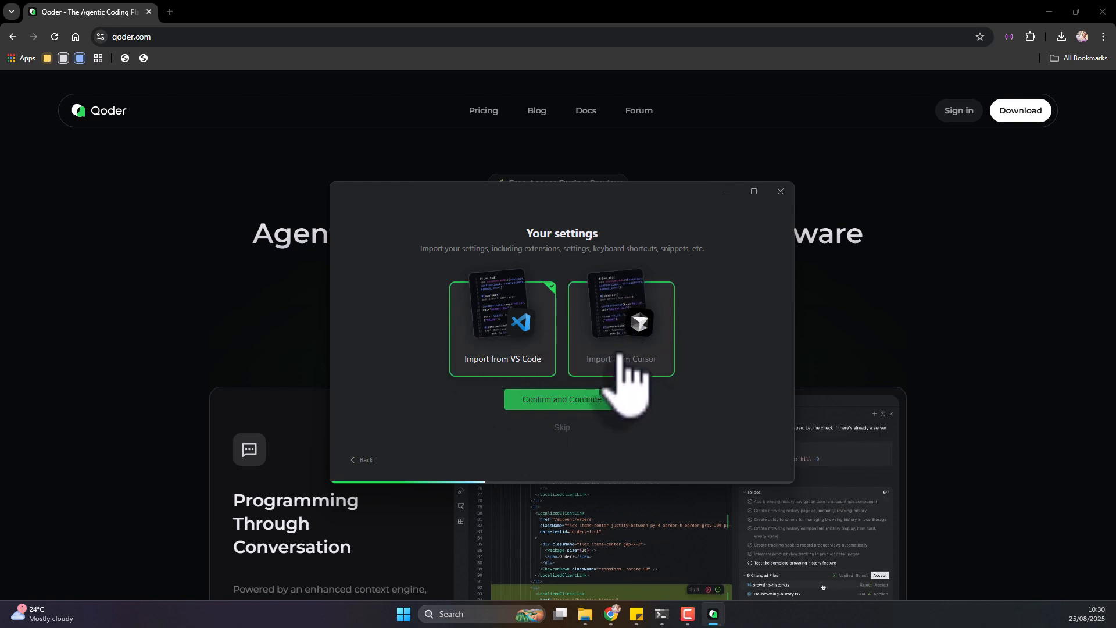
click(502, 325)
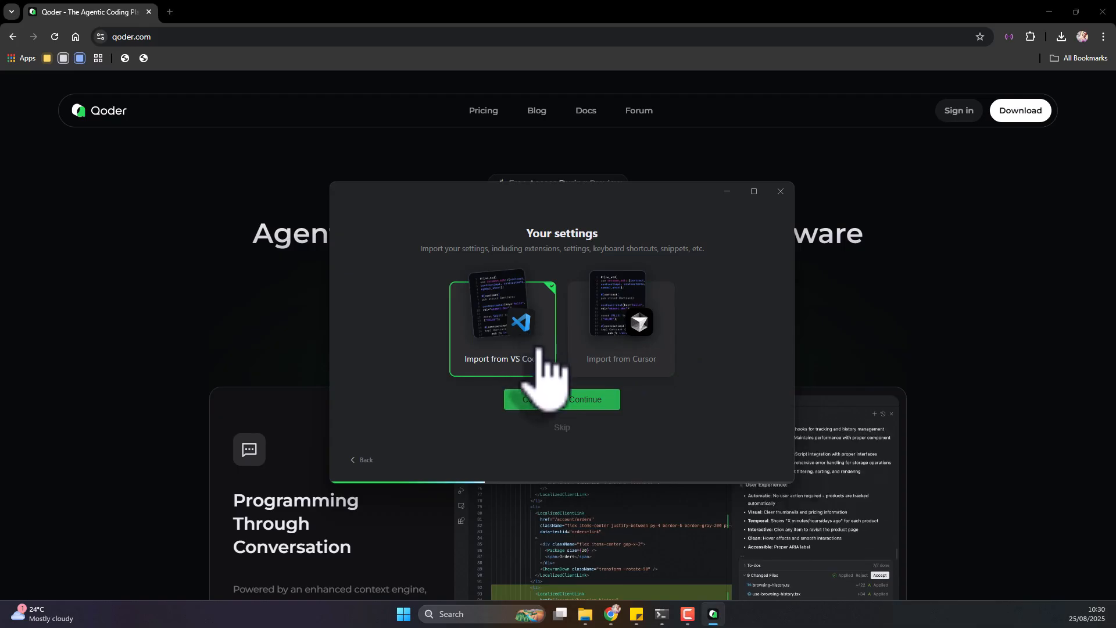
click(562, 399)
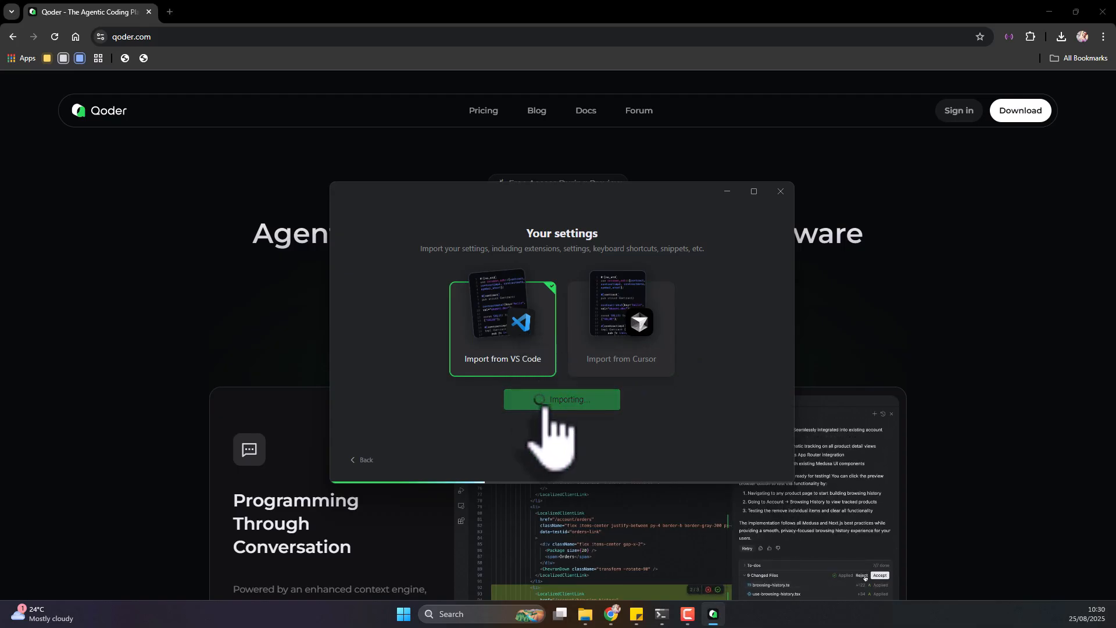
click(561, 399)
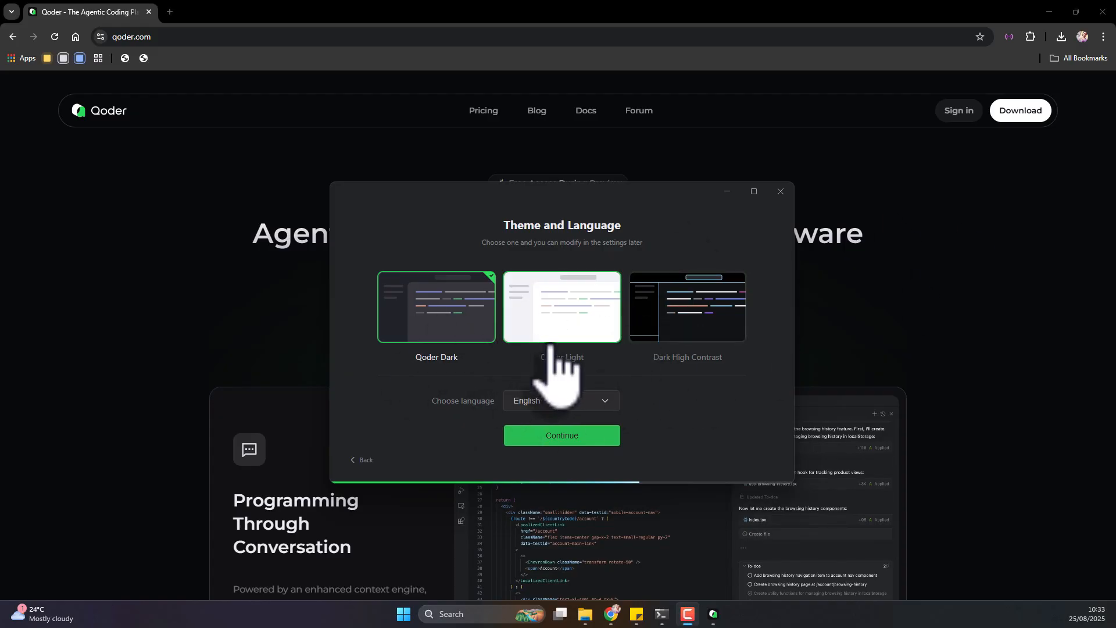
- Keep the Qoder Dark theme in English and begin signing in
click(561, 435)
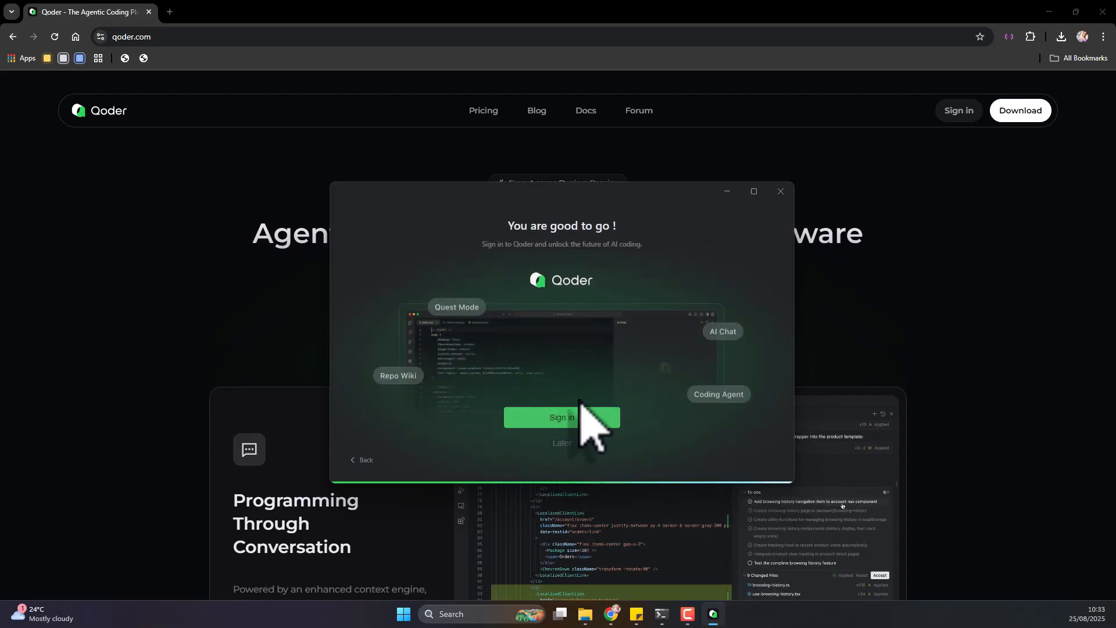
mouse_move(562, 456)
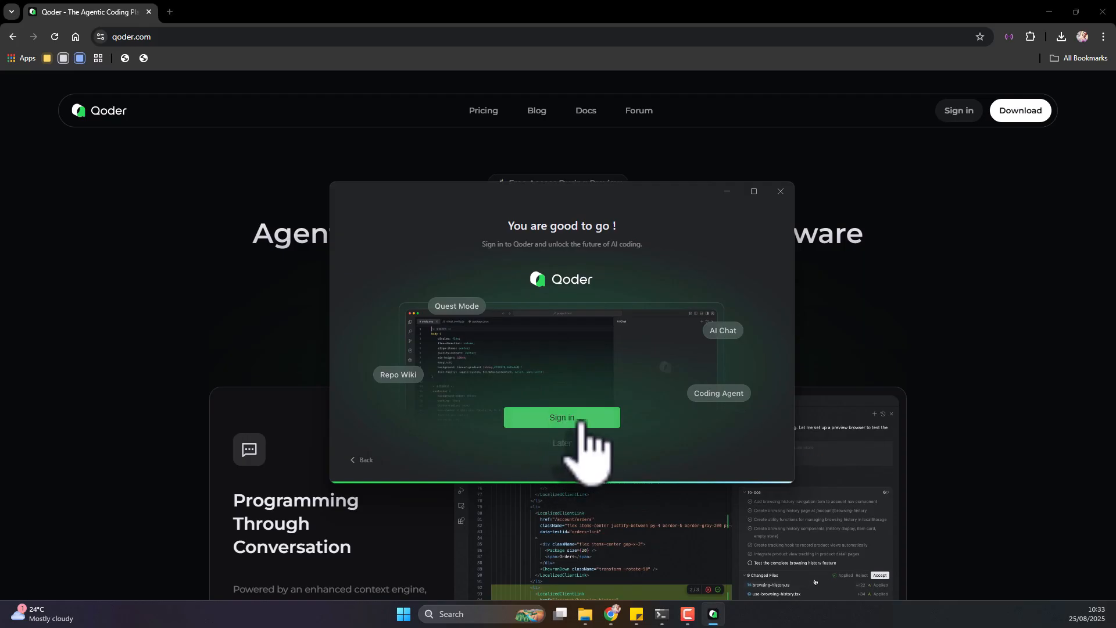
click(561, 417)
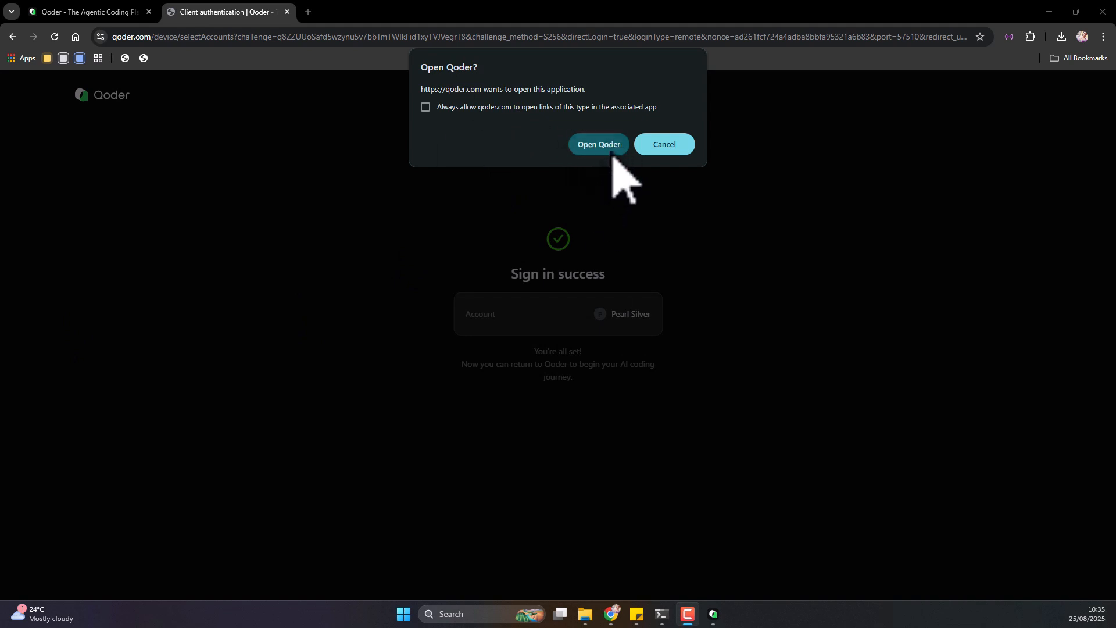
- Let the browser hand sign-in back to Qoder and bring the Qoder window forward
click(598, 144)
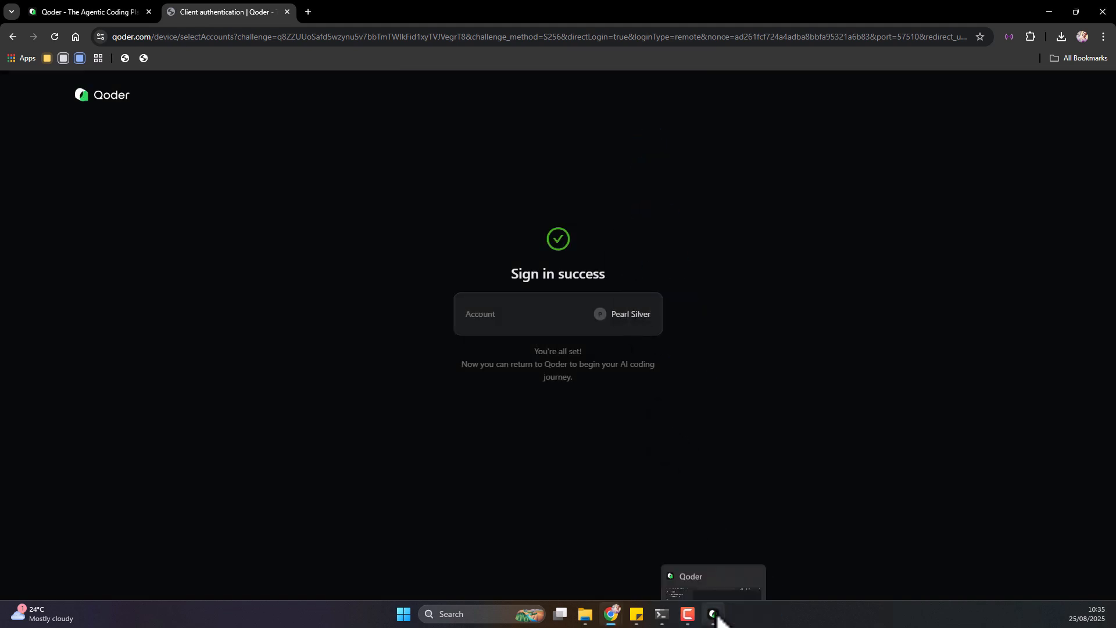
click(710, 614)
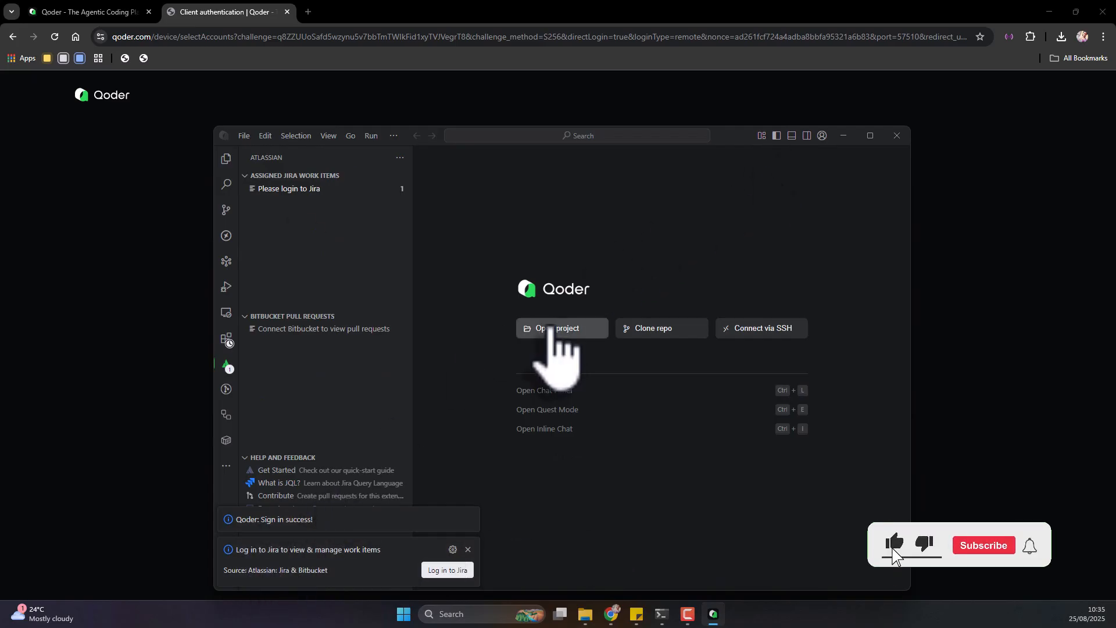
- Open the gpt5 project folder and show the AI chat side panel
click(557, 328)
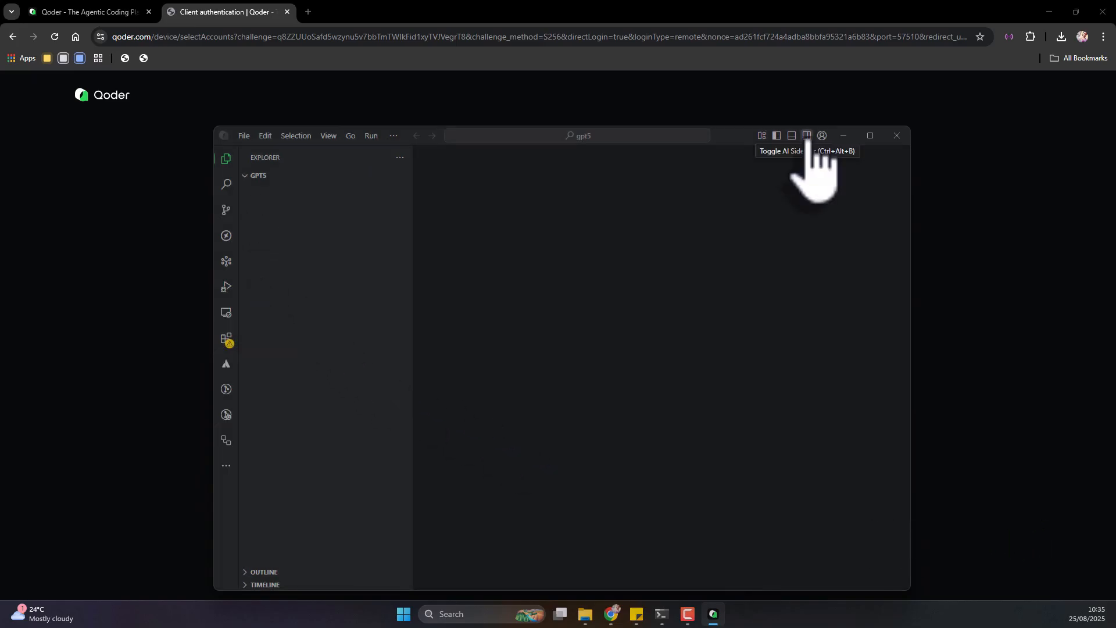
click(807, 138)
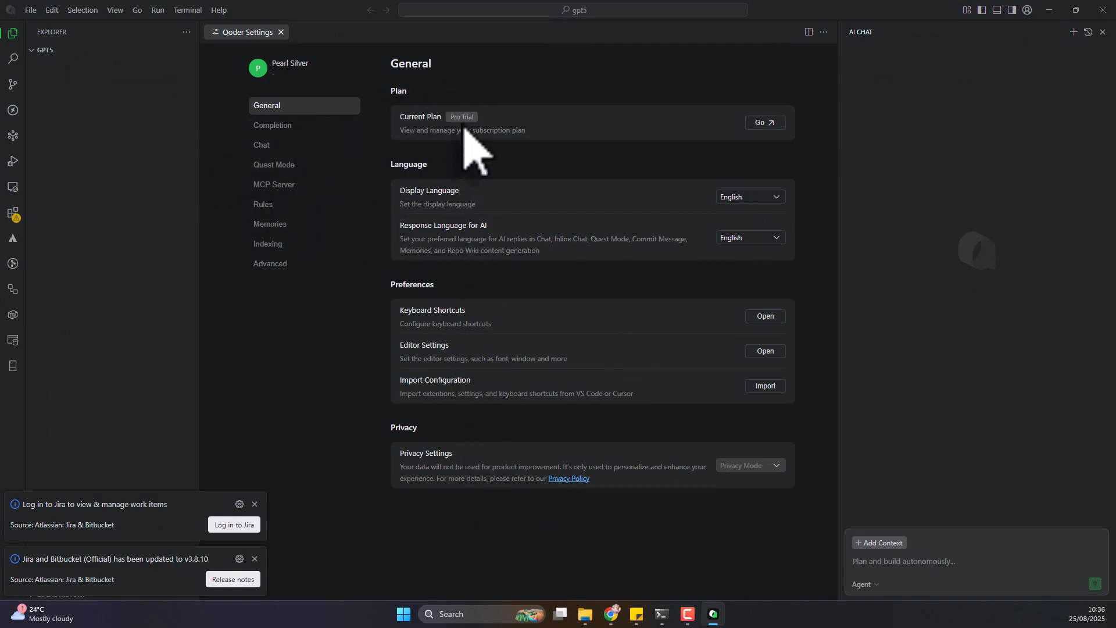
click(272, 124)
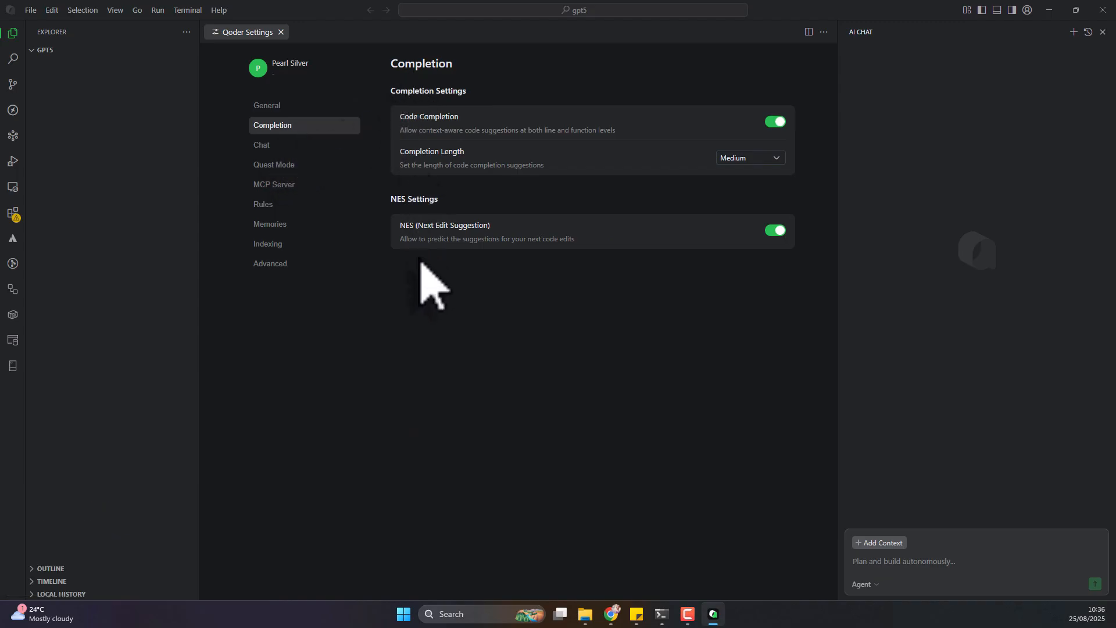
click(275, 185)
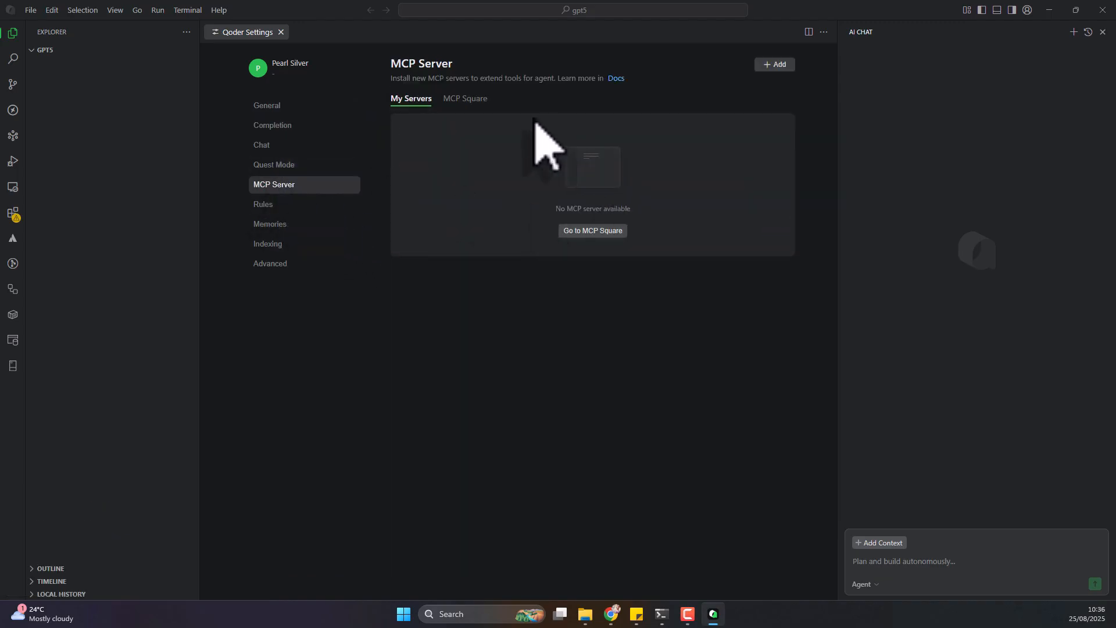
click(465, 98)
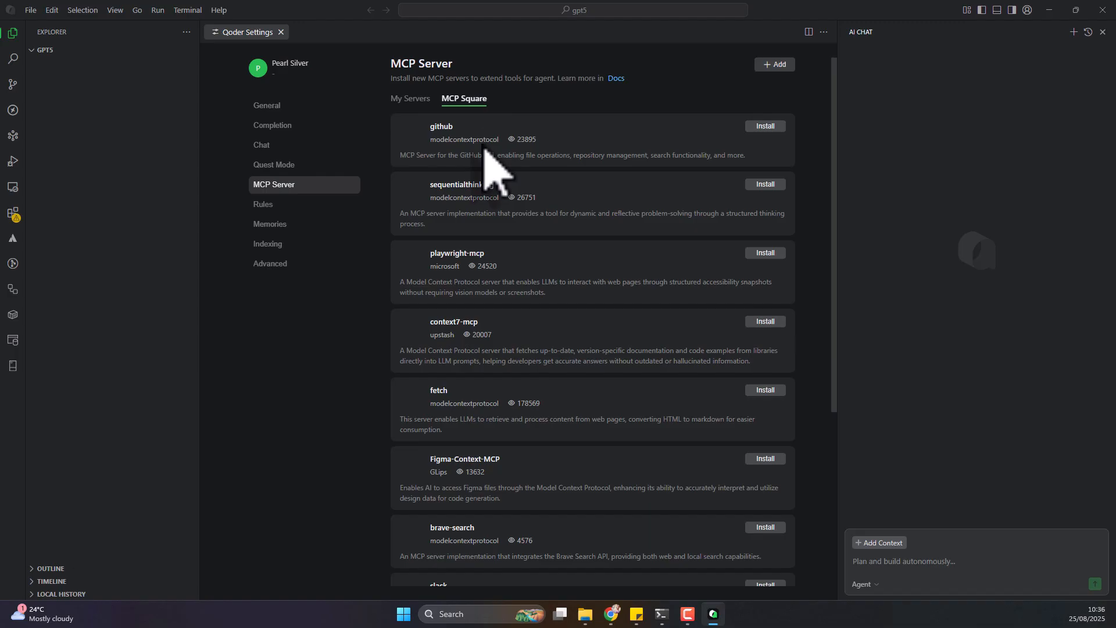
scroll(down, 3)
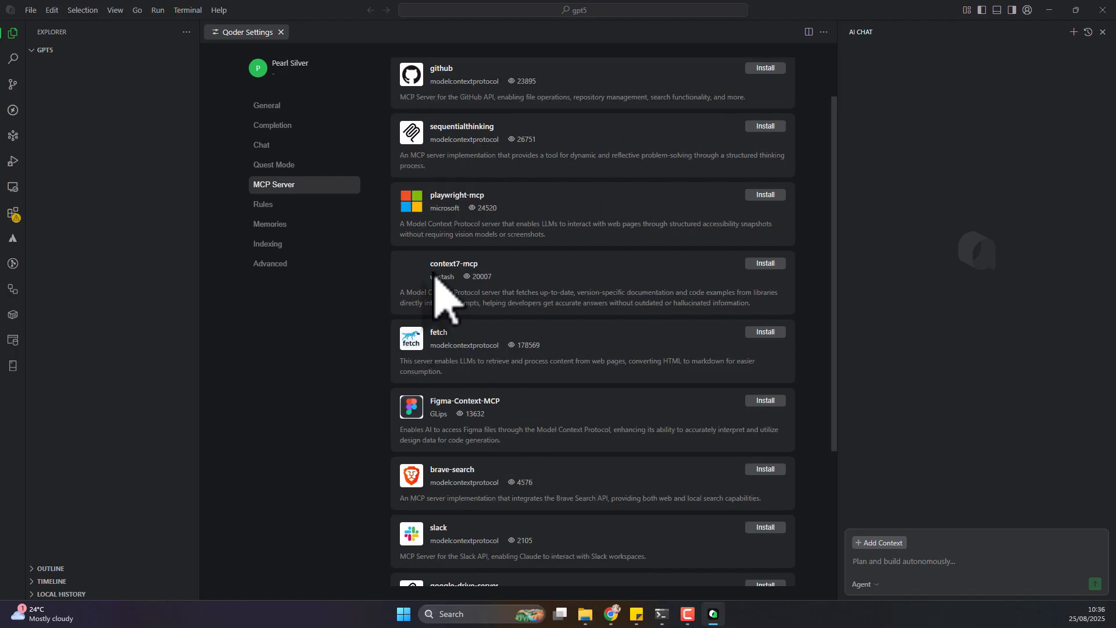
scroll(down, 3)
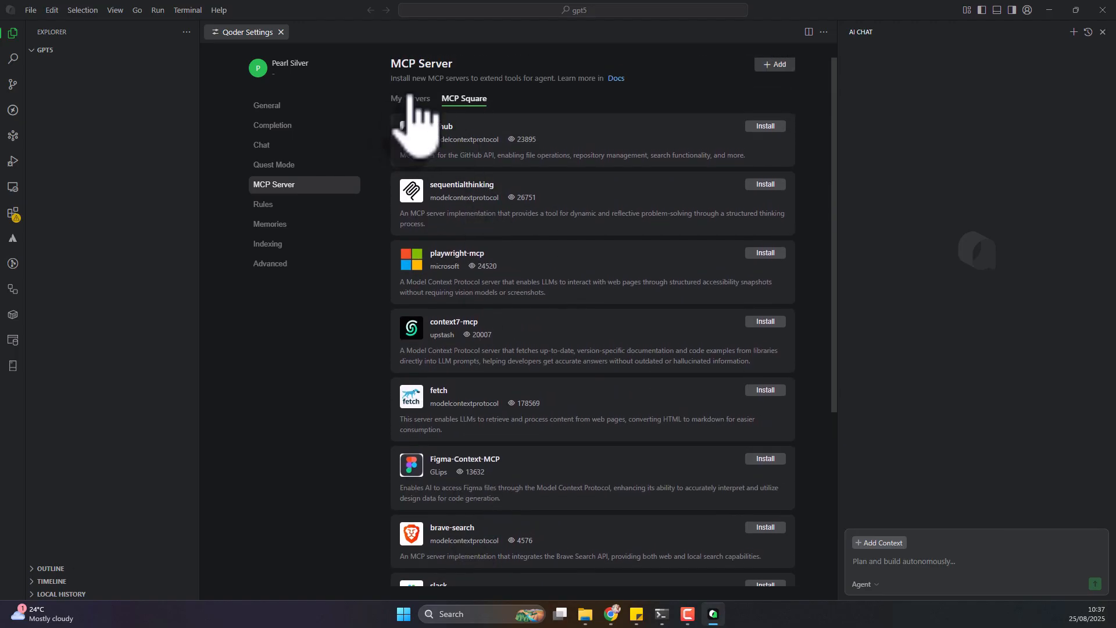
click(411, 97)
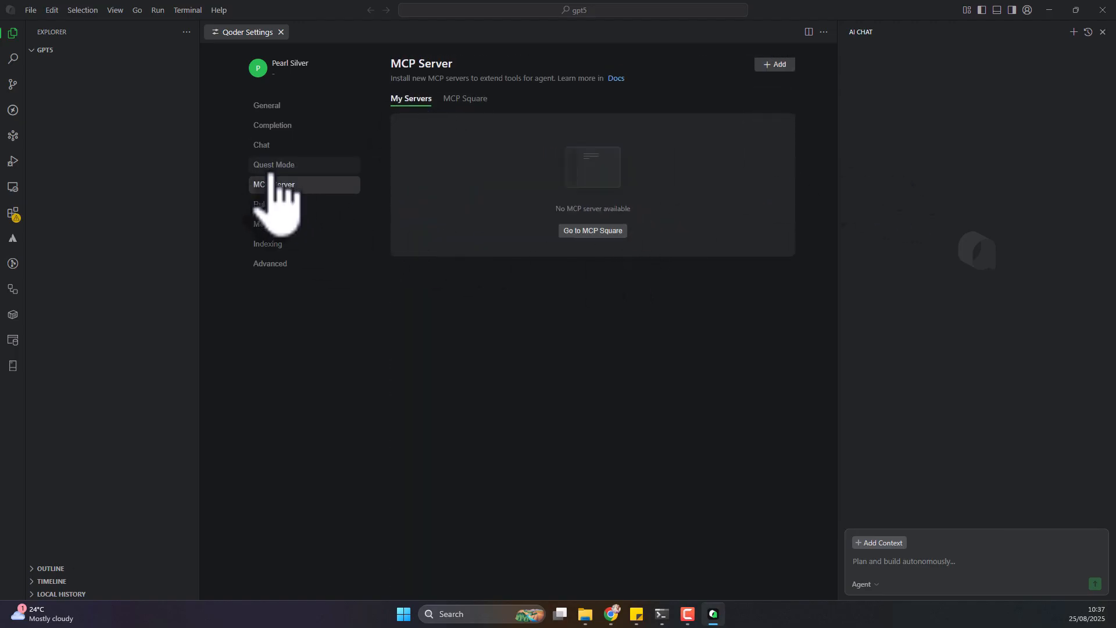
click(262, 205)
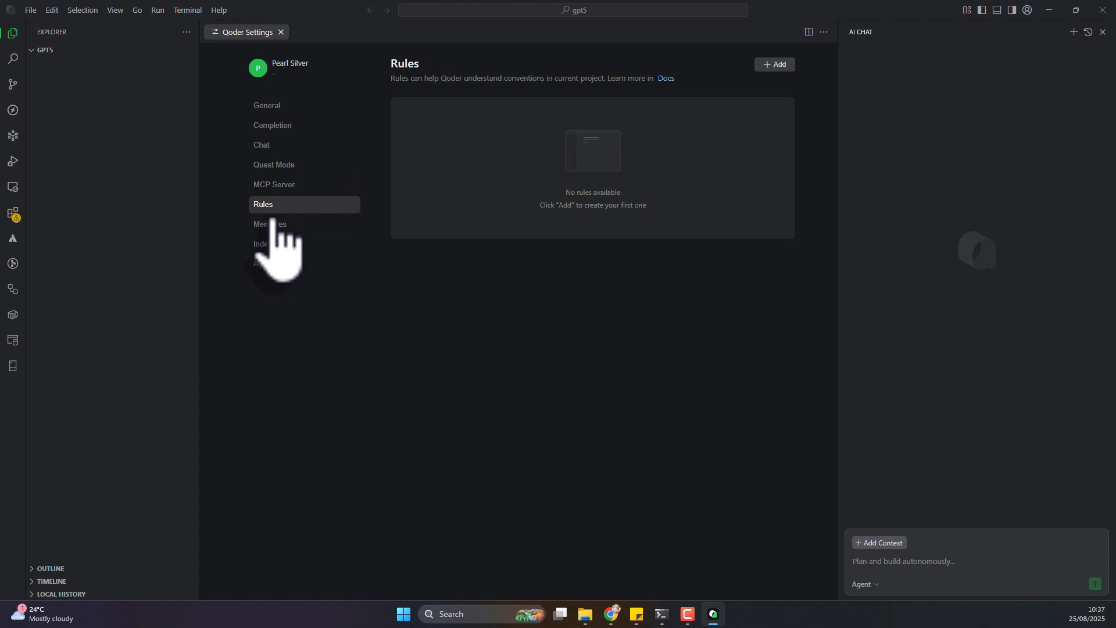
click(269, 243)
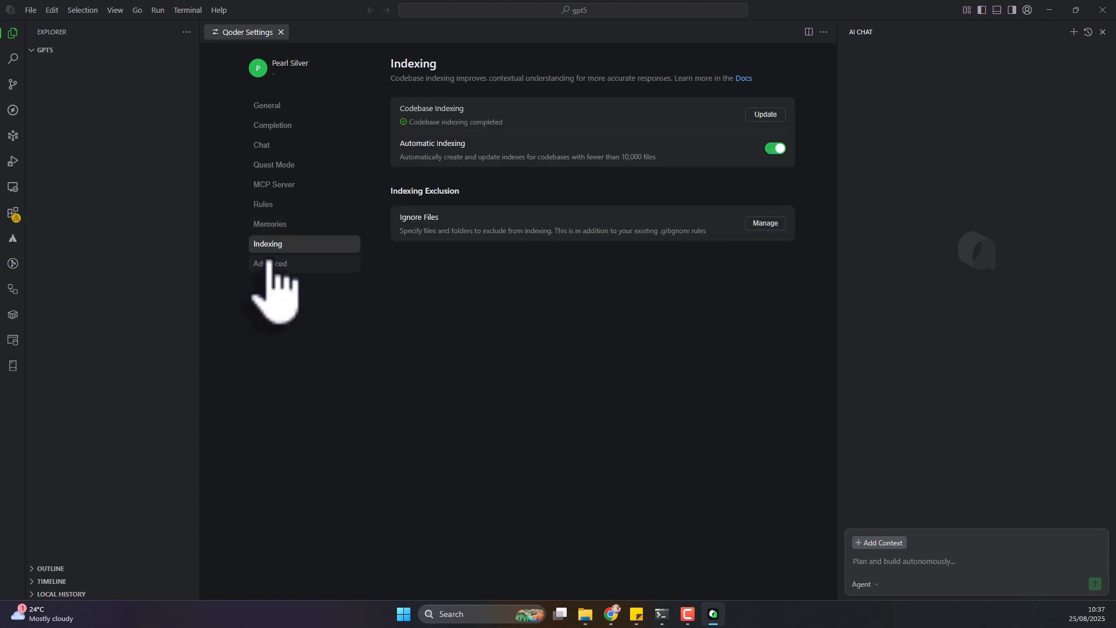
mouse_move(284, 256)
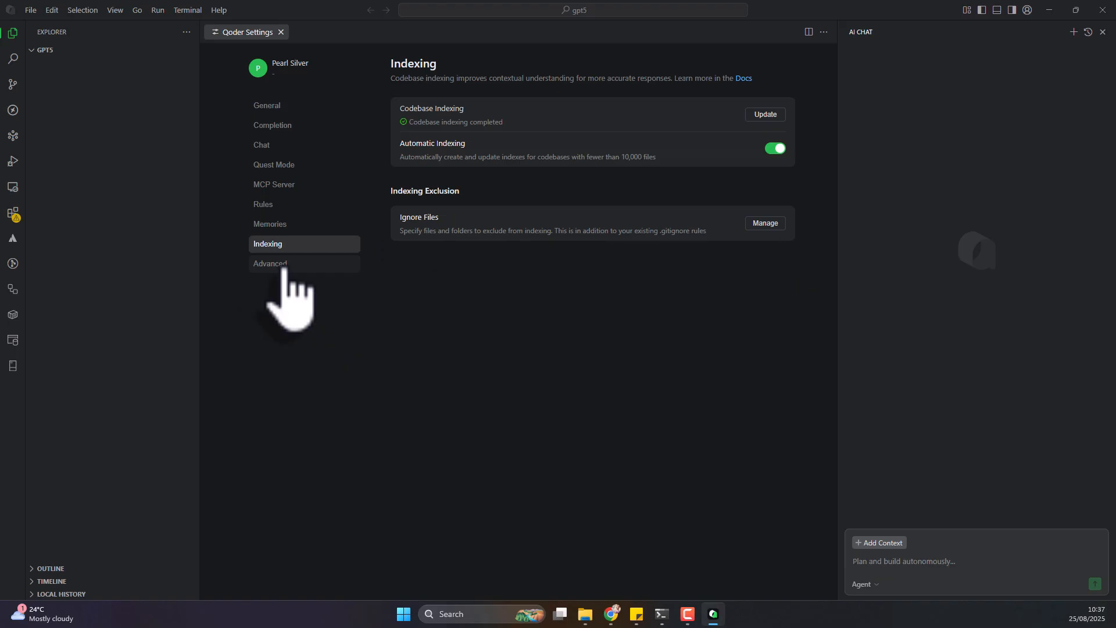
click(270, 263)
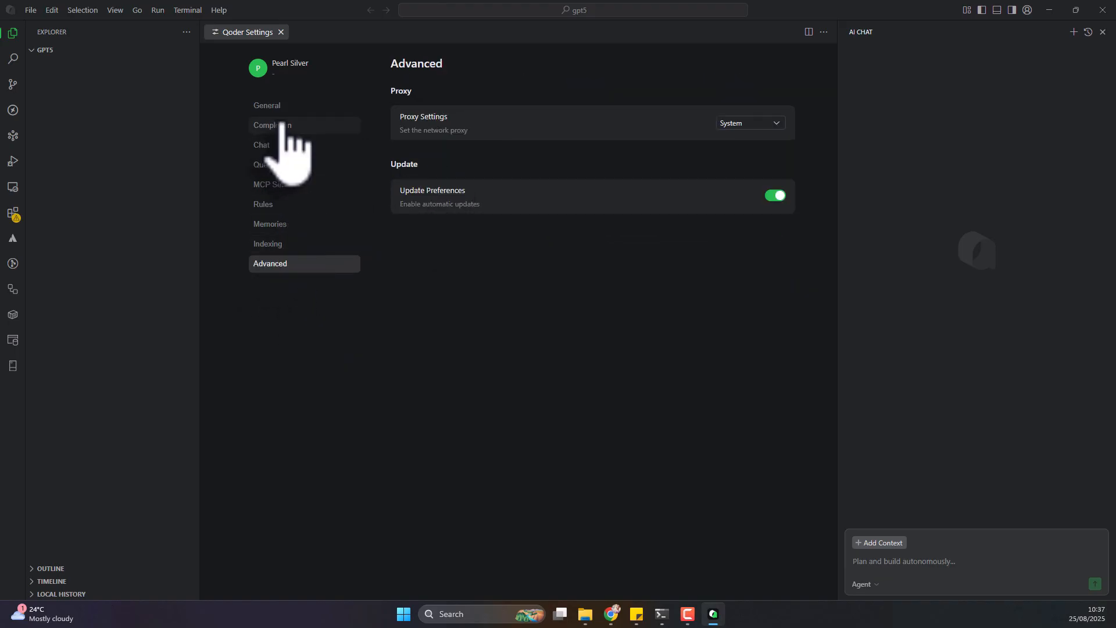
click(268, 106)
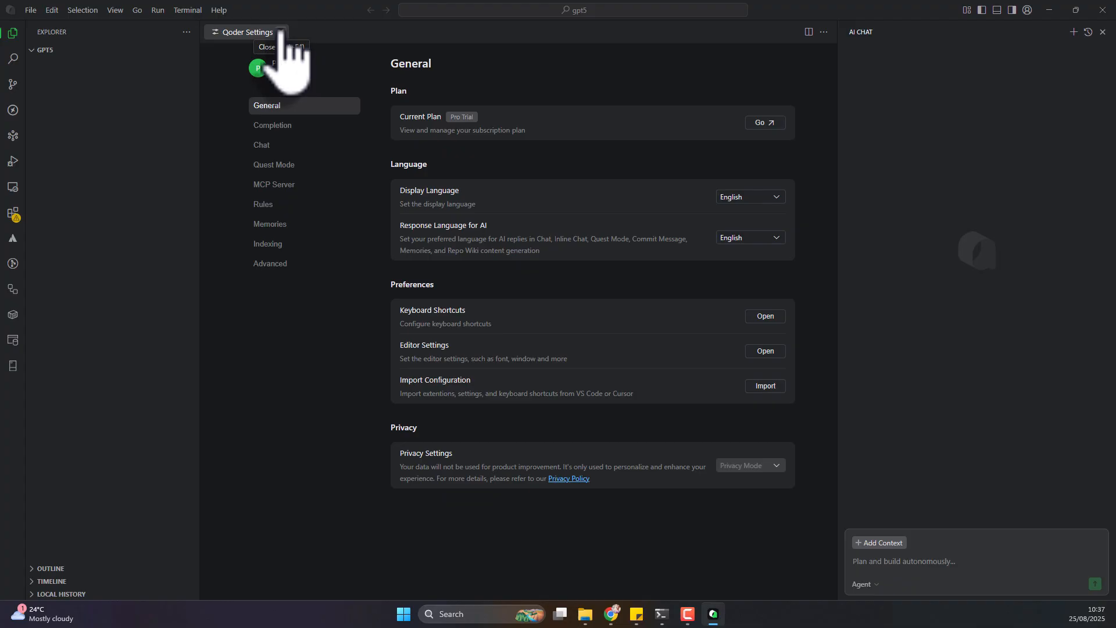
- Ask the agent for a 'simple wishing app html css and js make it preety'
click(863, 584)
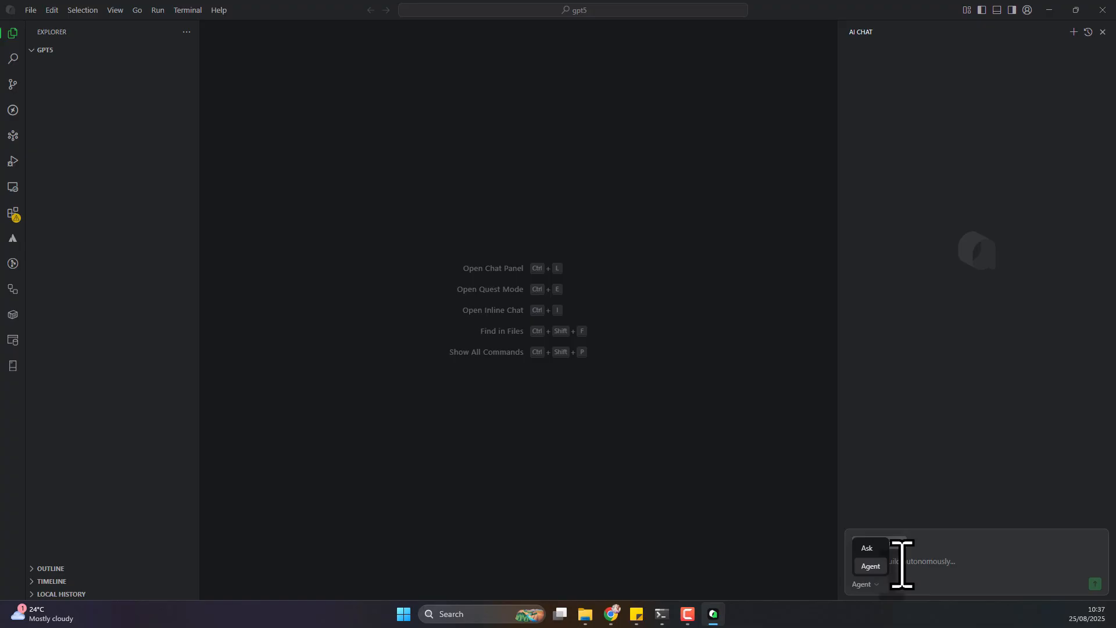
click(880, 543)
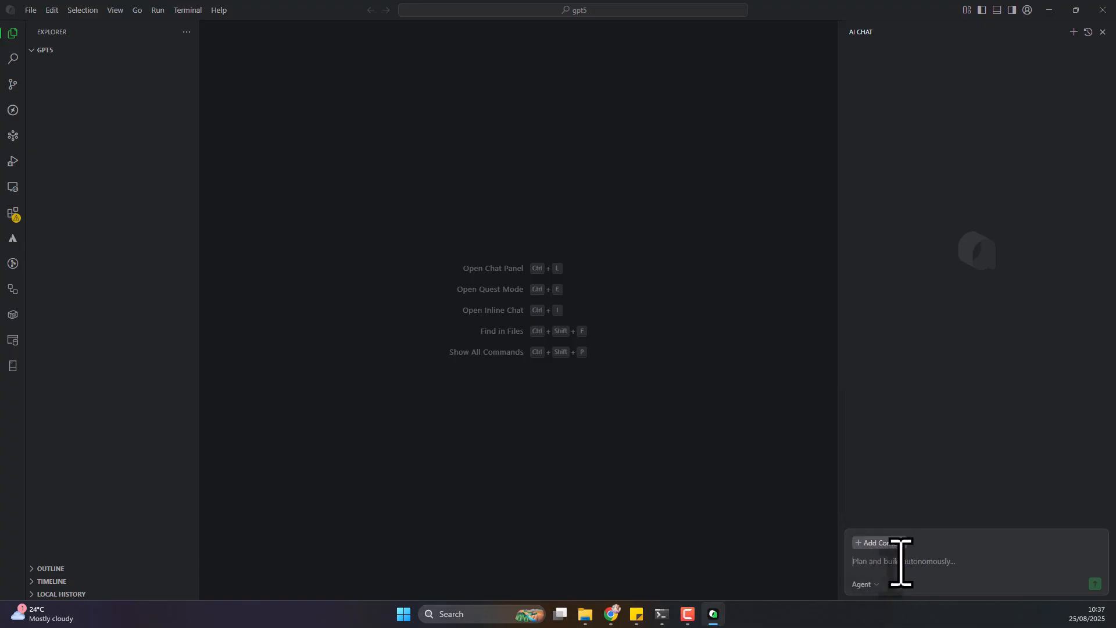
text(simple wishing app)
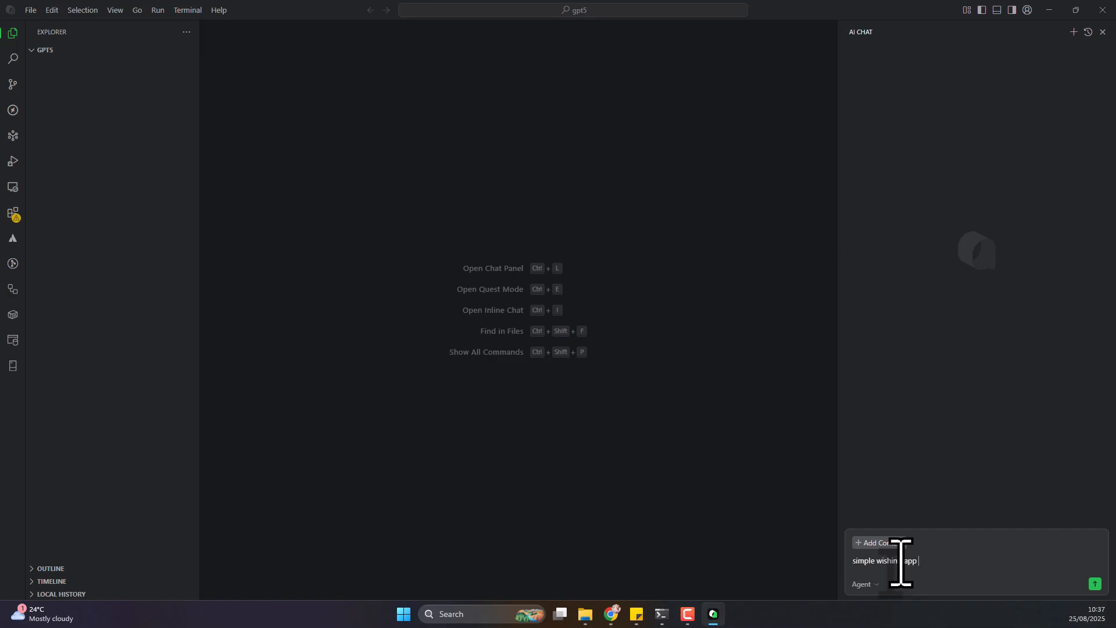
text(html css)
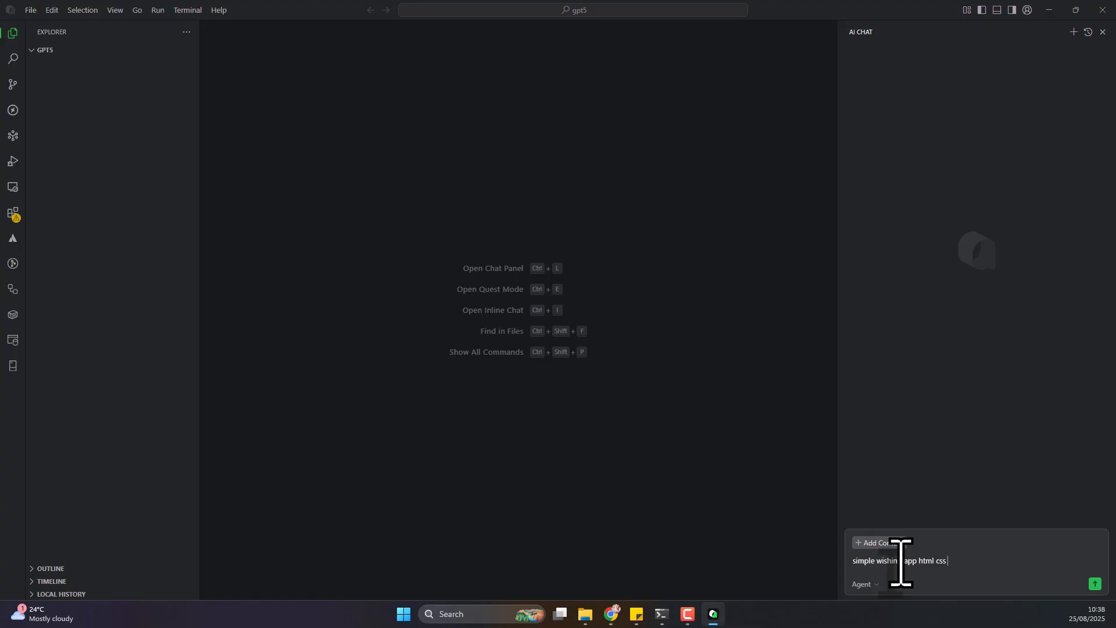
text(and js mak)
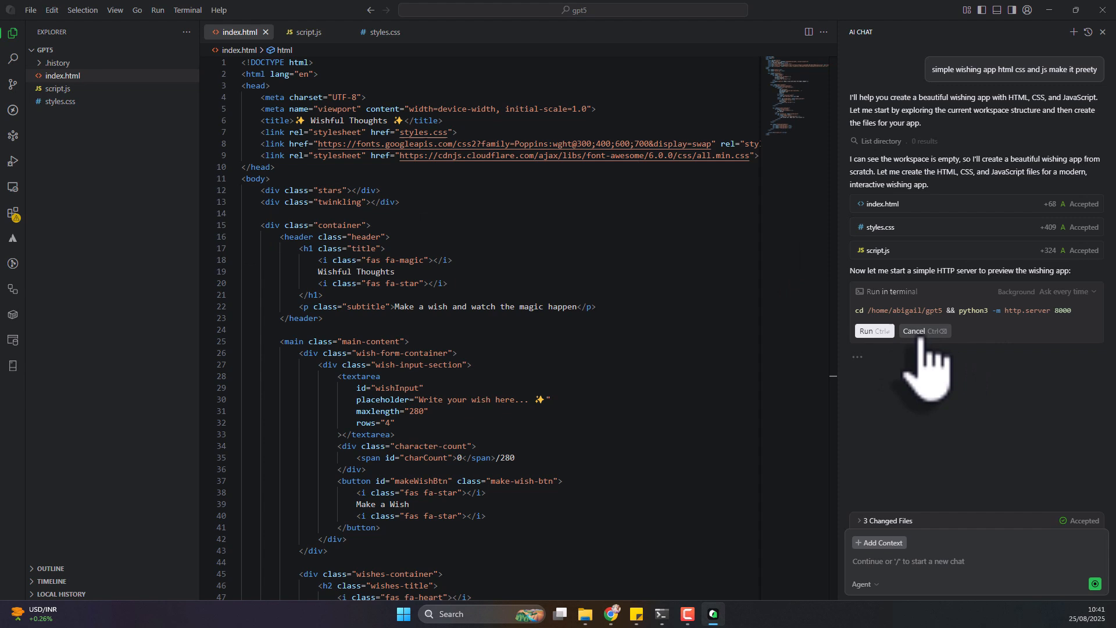
- Decline the local http server command and dismiss the firewall access request
click(923, 331)
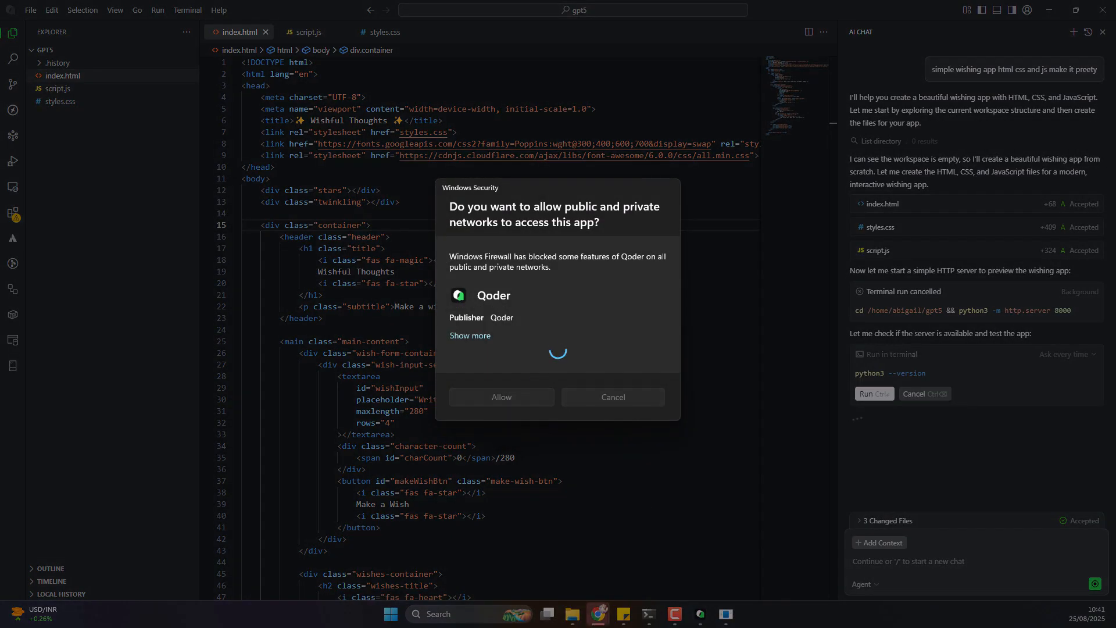
click(500, 397)
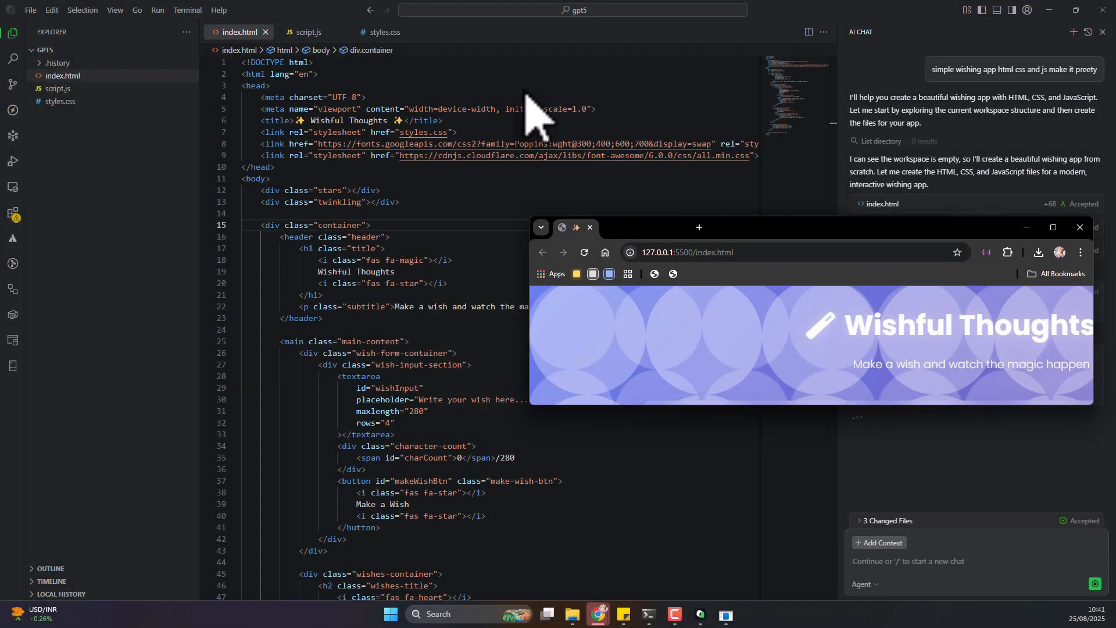
- Make the wish 'I wish i have a billion dollars' in Wishful Thoughts
click(1051, 227)
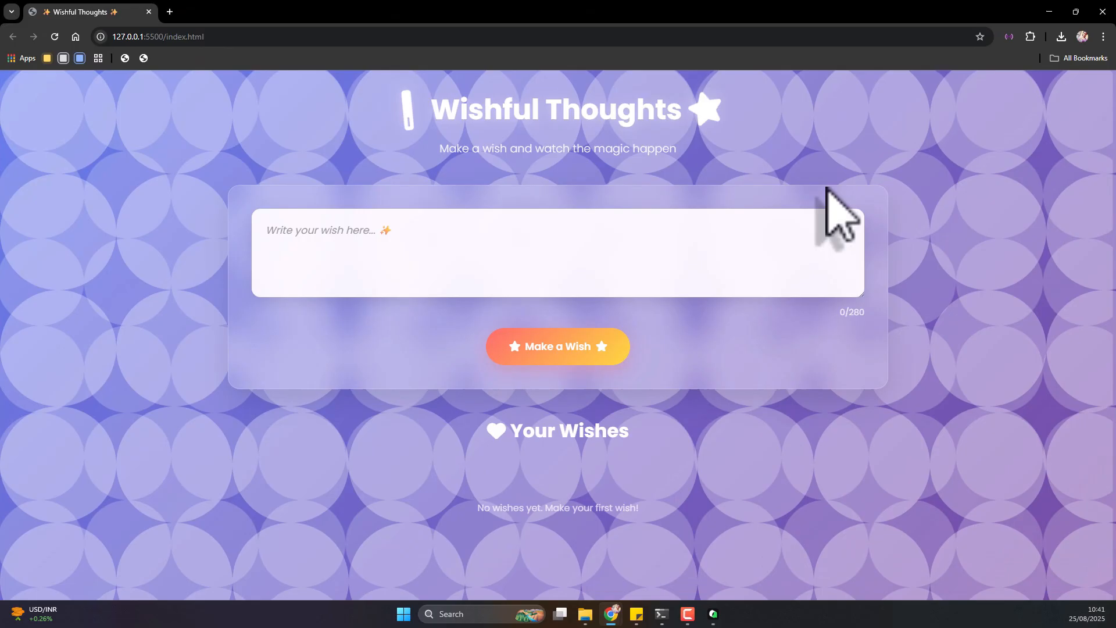
mouse_move(491, 221)
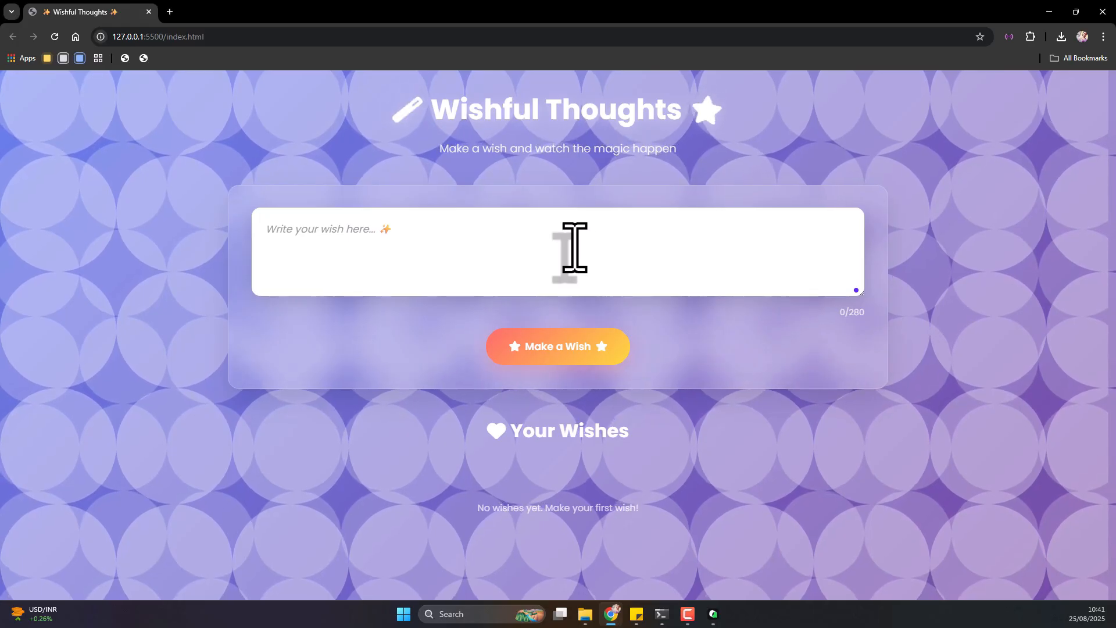
text(I wish i h)
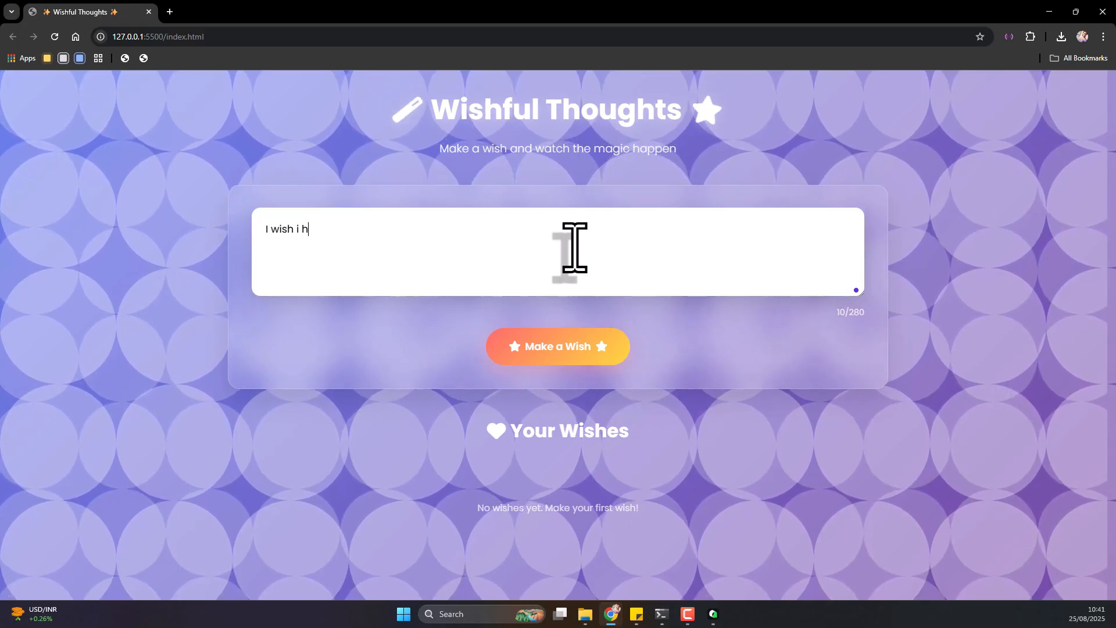
text(ave a)
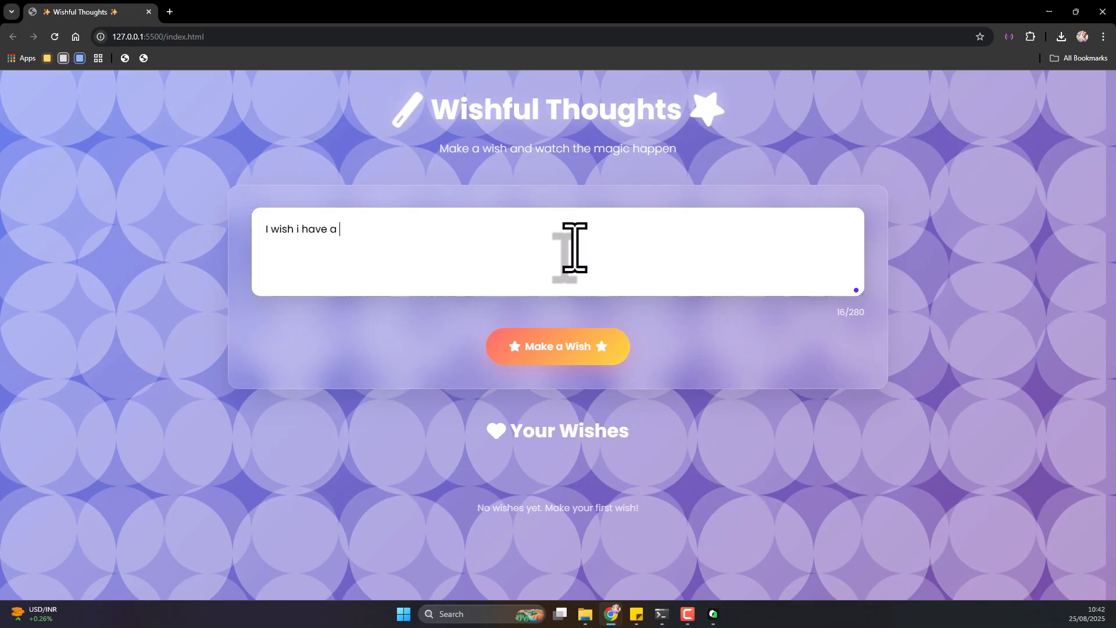
text(billion)
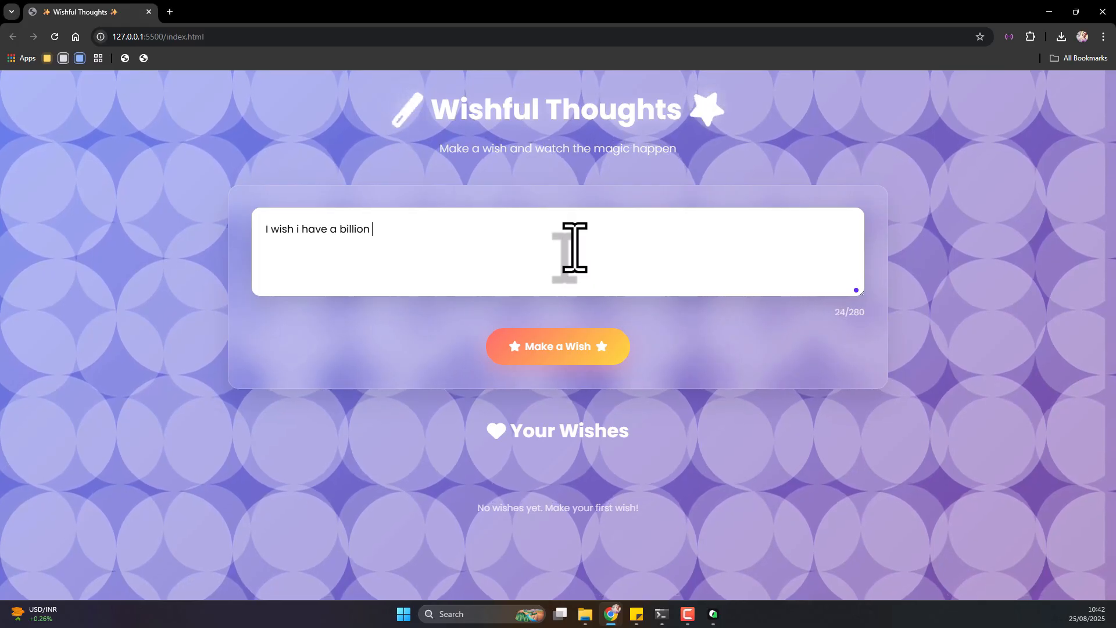
text(dollars)
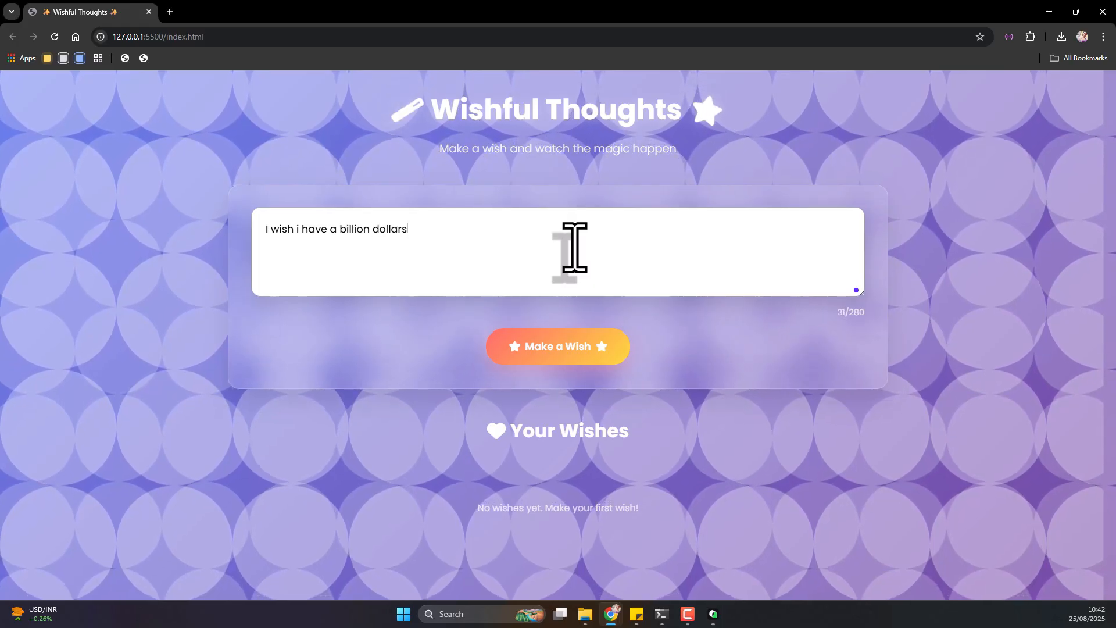
click(557, 345)
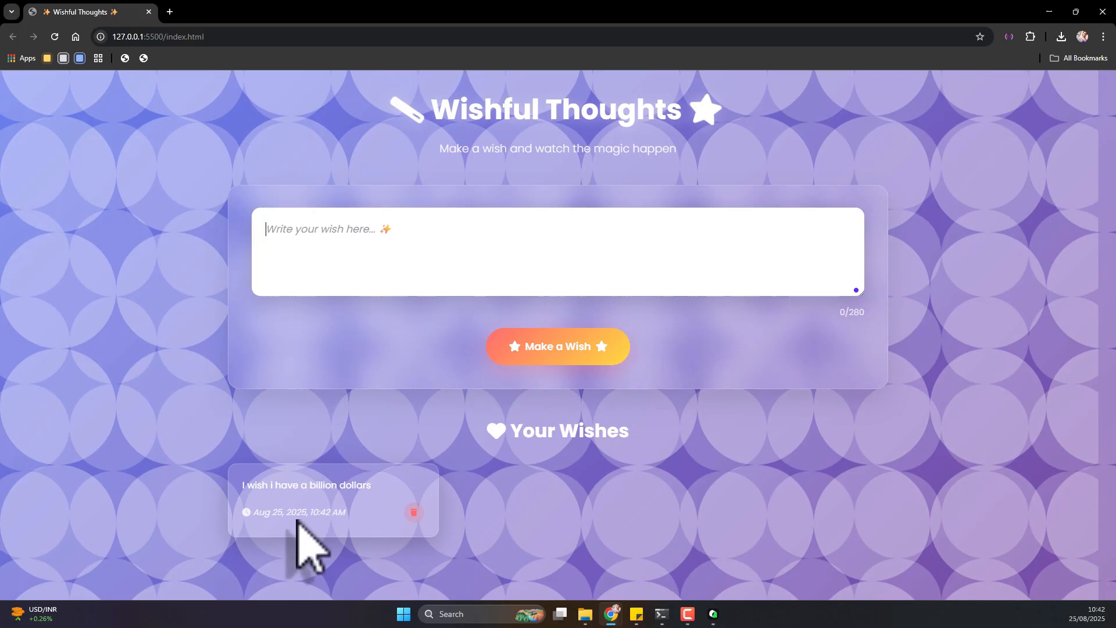
mouse_move(395, 520)
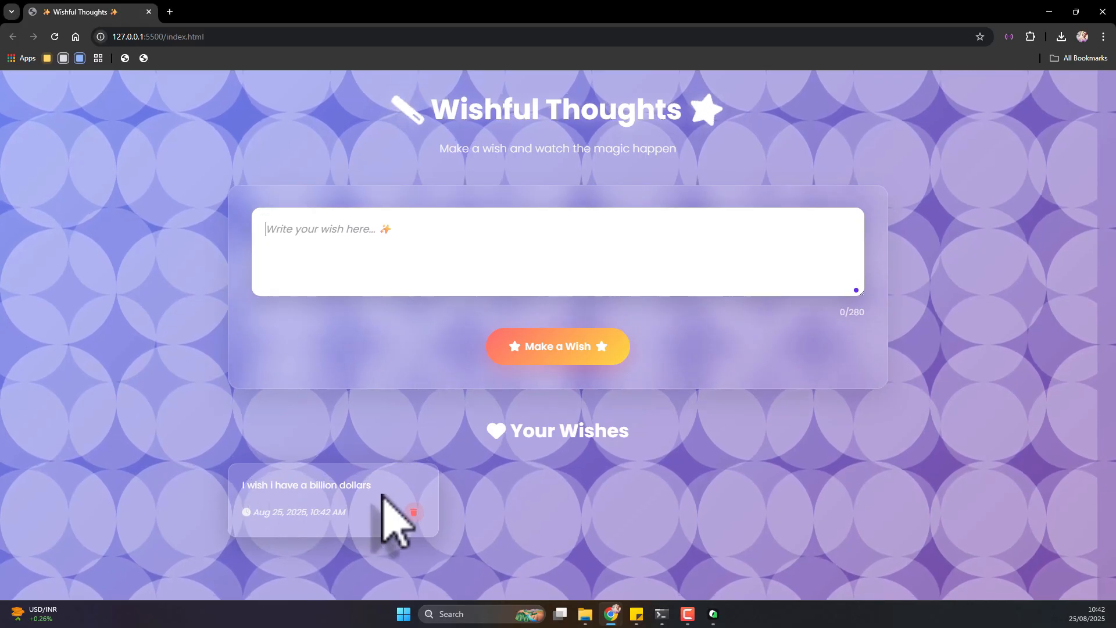
mouse_move(414, 513)
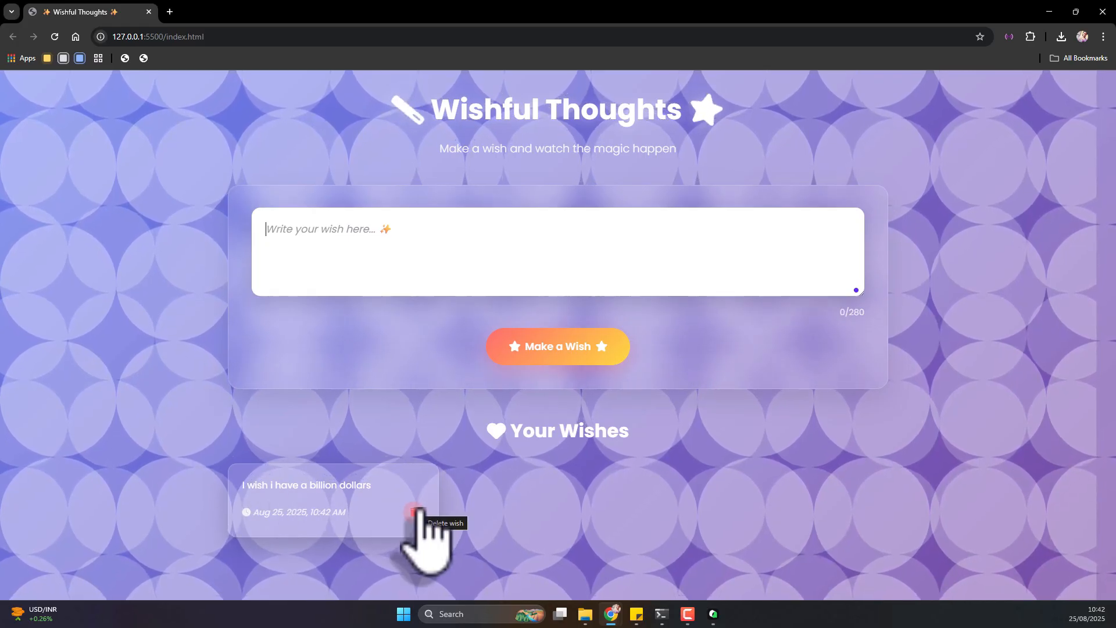
- Delete the billion dollars wish so the list is empty
click(417, 513)
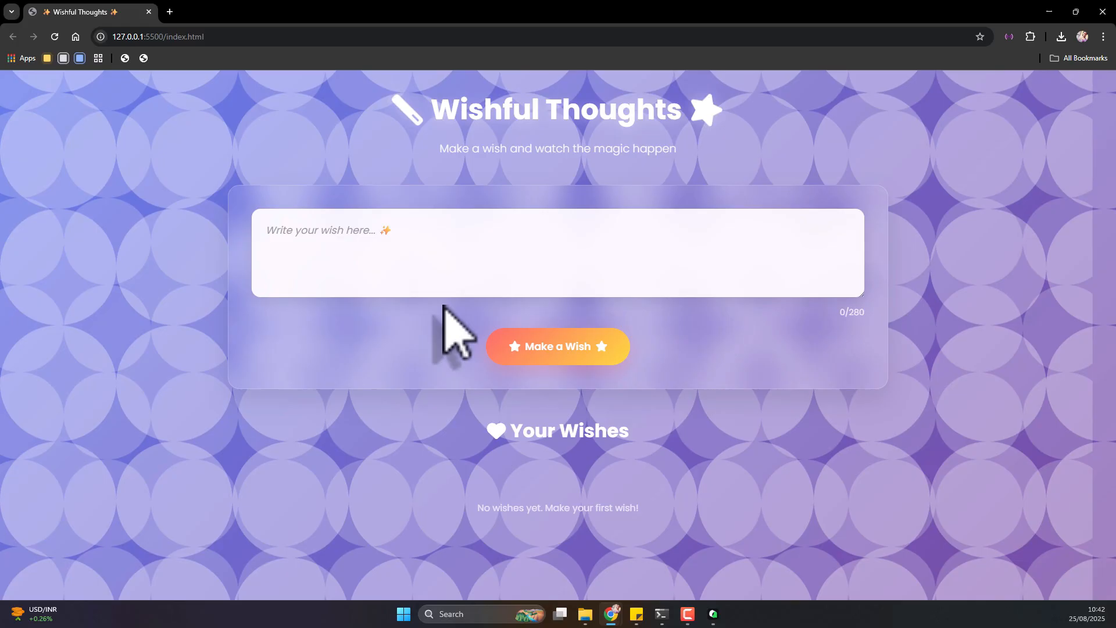
mouse_move(1040, 43)
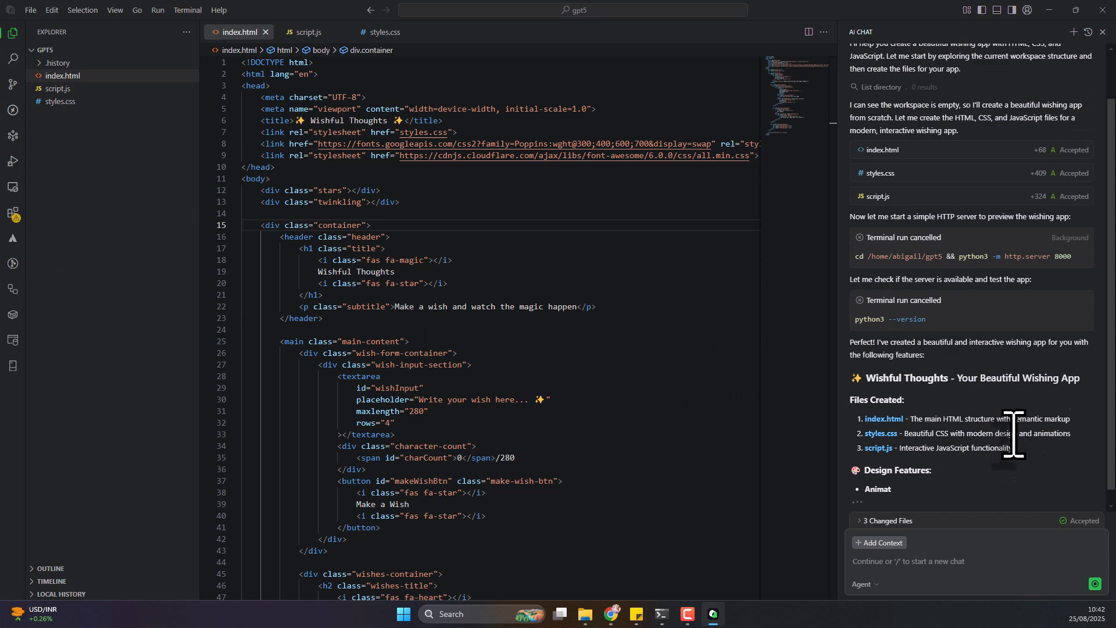
- Scroll through the agent's feature summary of the Wishful Thoughts app
scroll(down, 3)
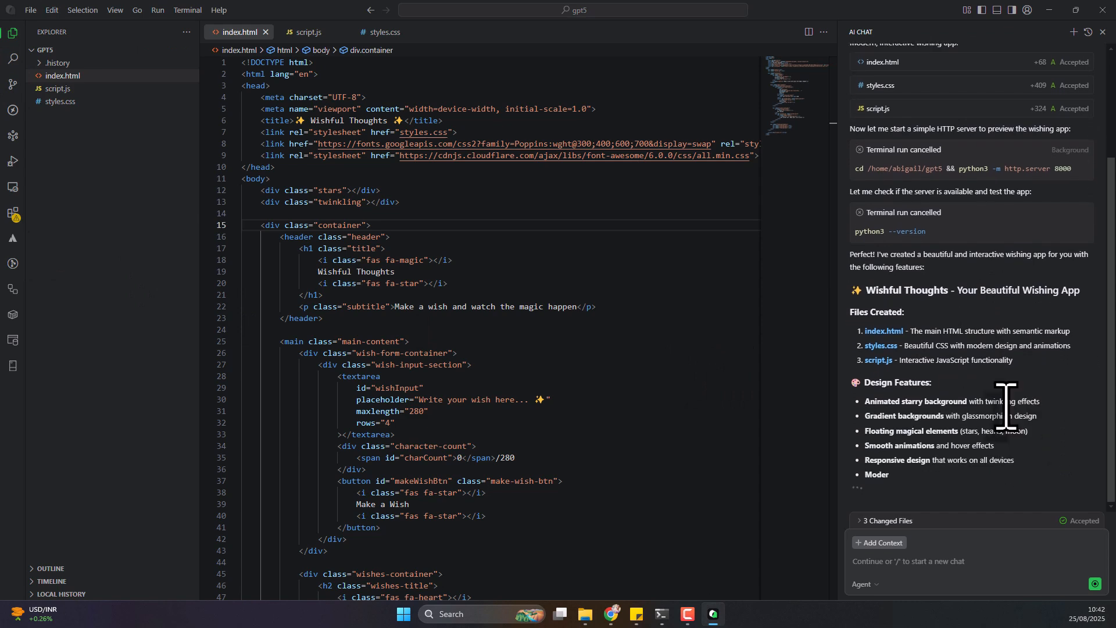
scroll(down, 3)
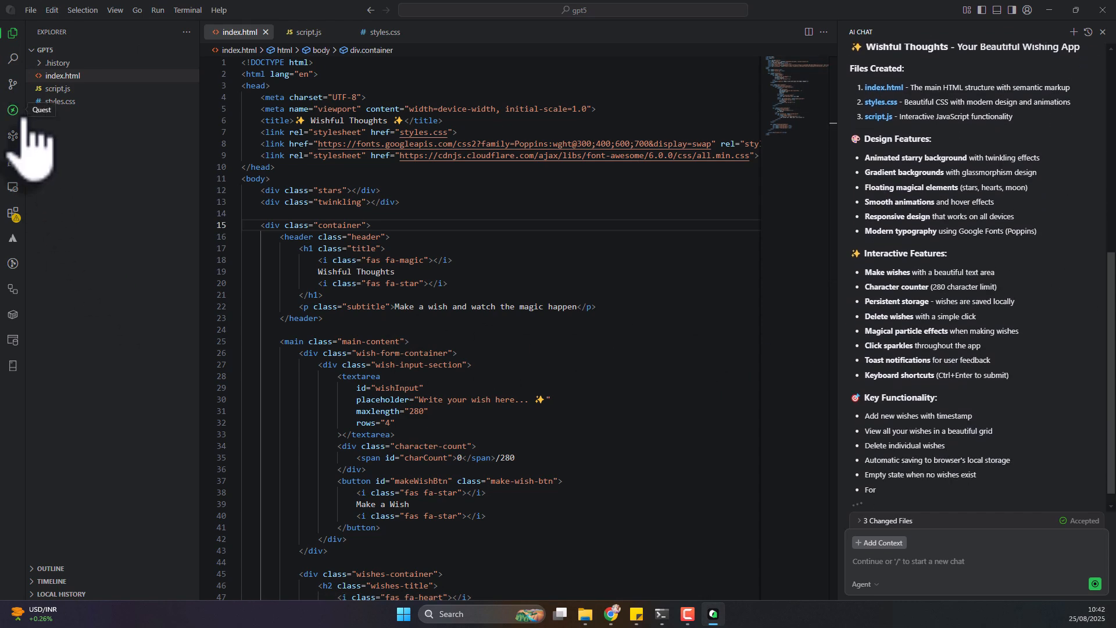
scroll(down, 3)
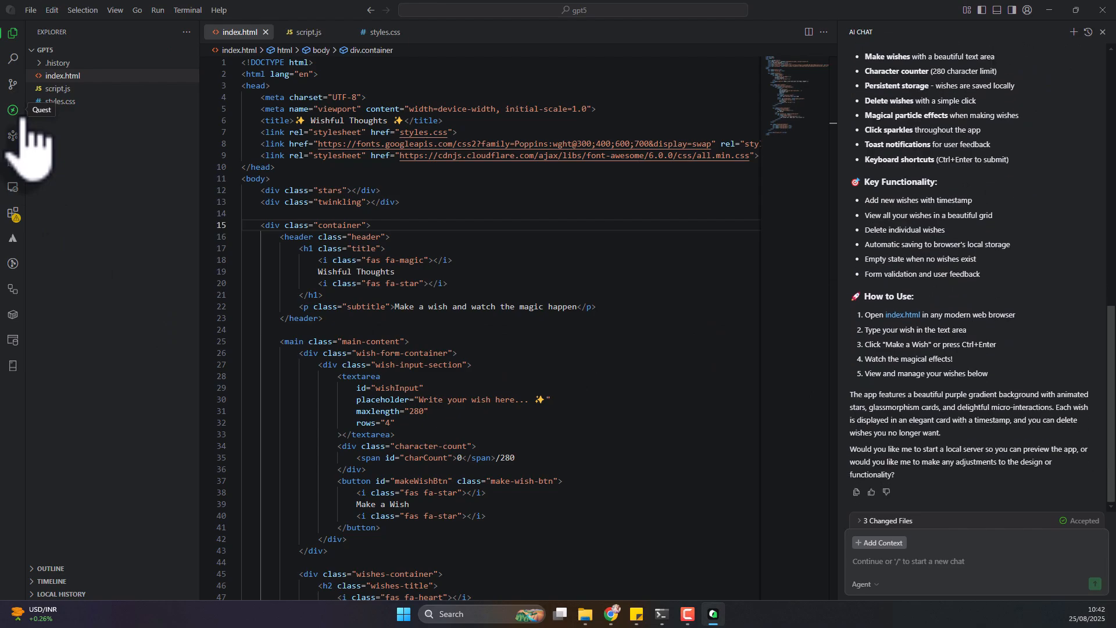
- Start a new Quest Mode task from the Quest list
click(13, 111)
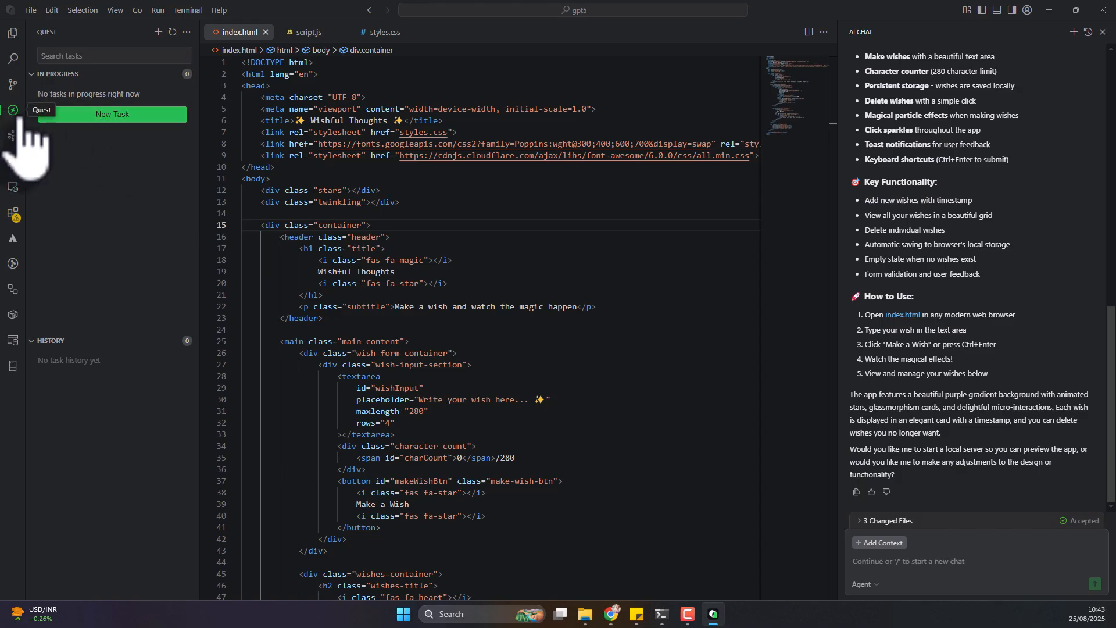
click(112, 114)
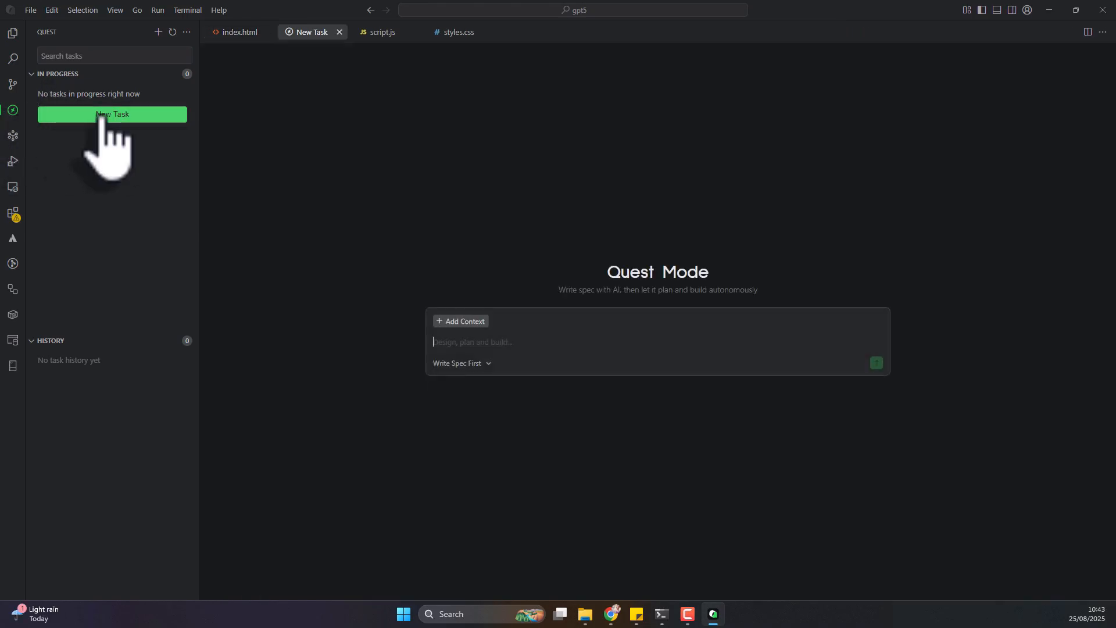
mouse_move(741, 321)
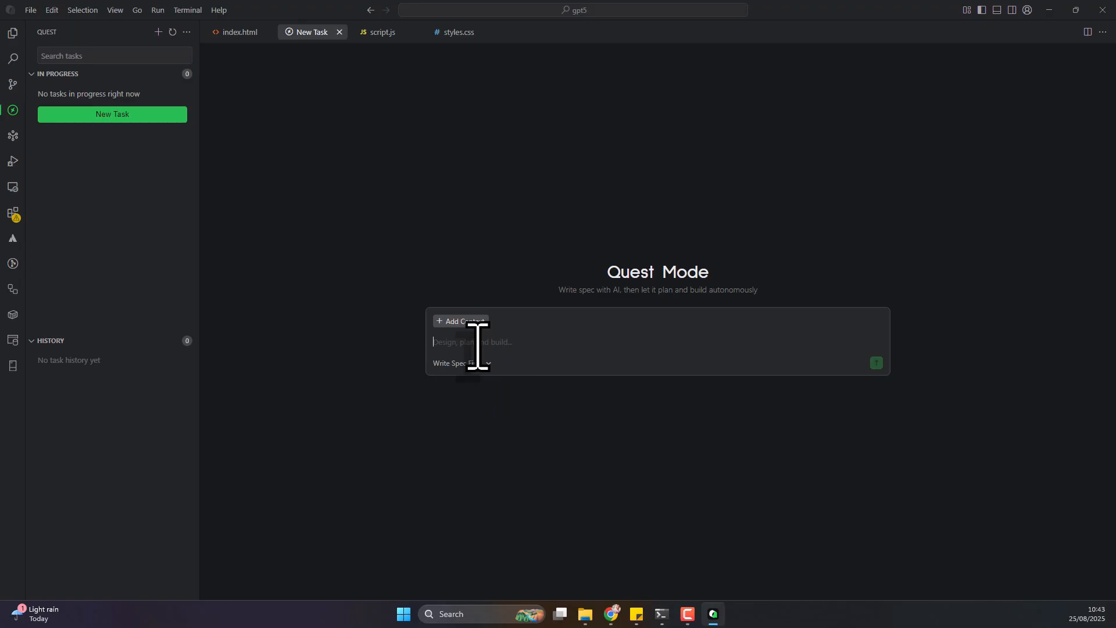
- Write a request to add a feature that predicts what day a wish would come true
text(I would)
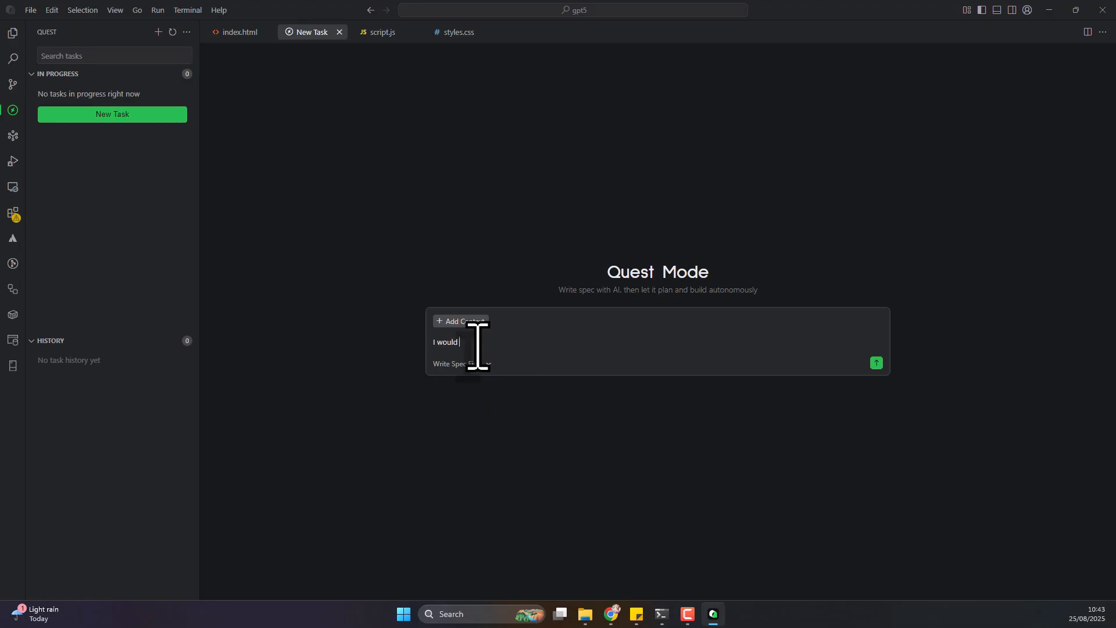
text(like to a)
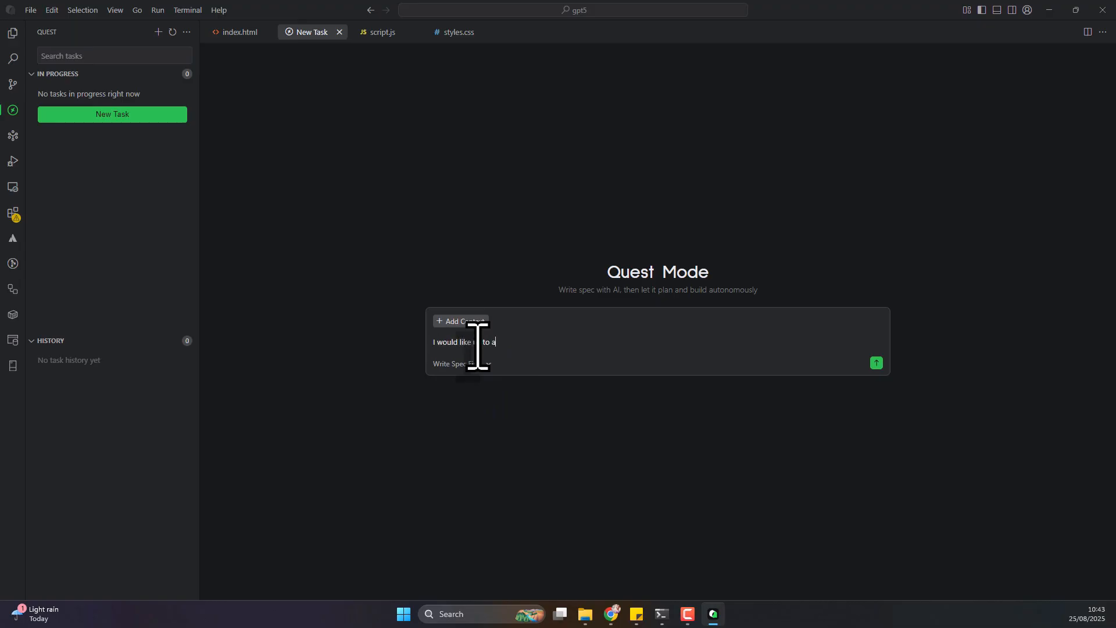
text(dd a feauture where u)
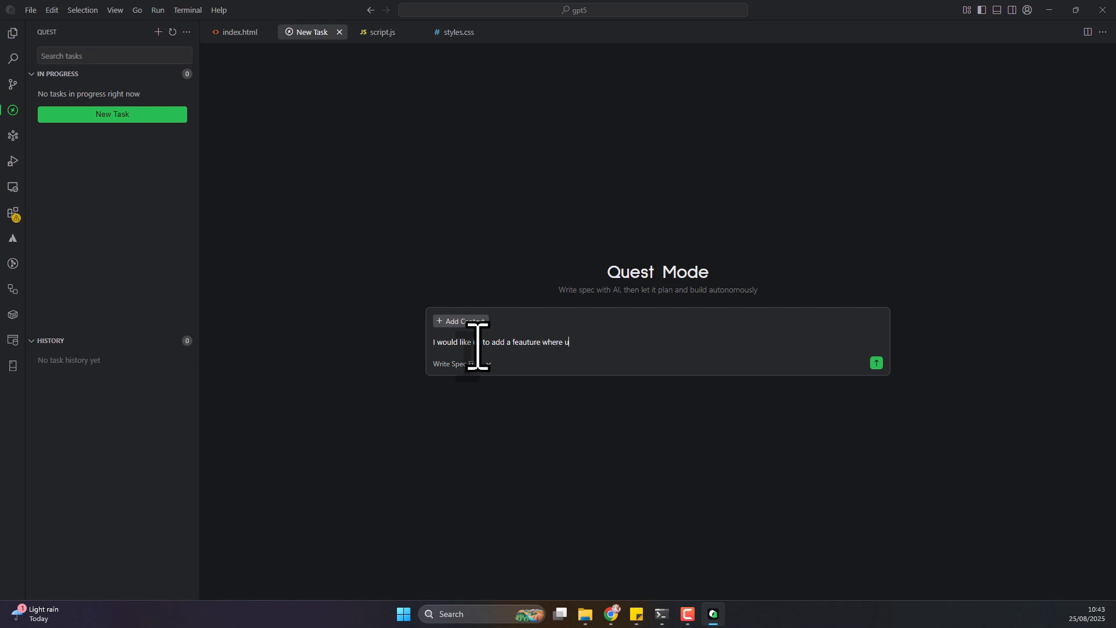
text(e)
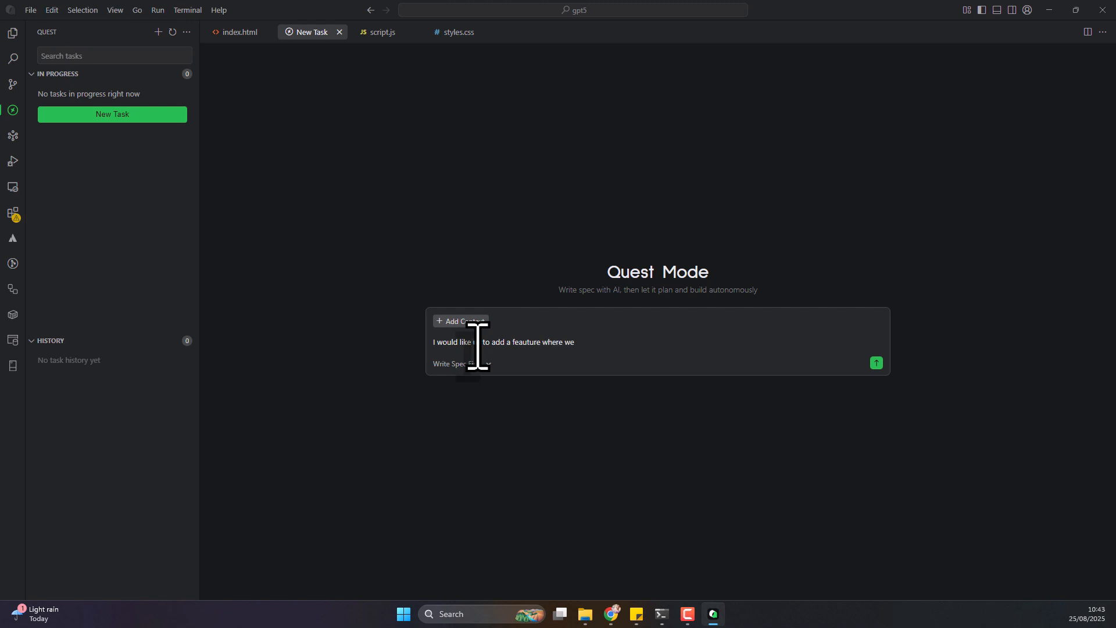
text(can make users wishes)
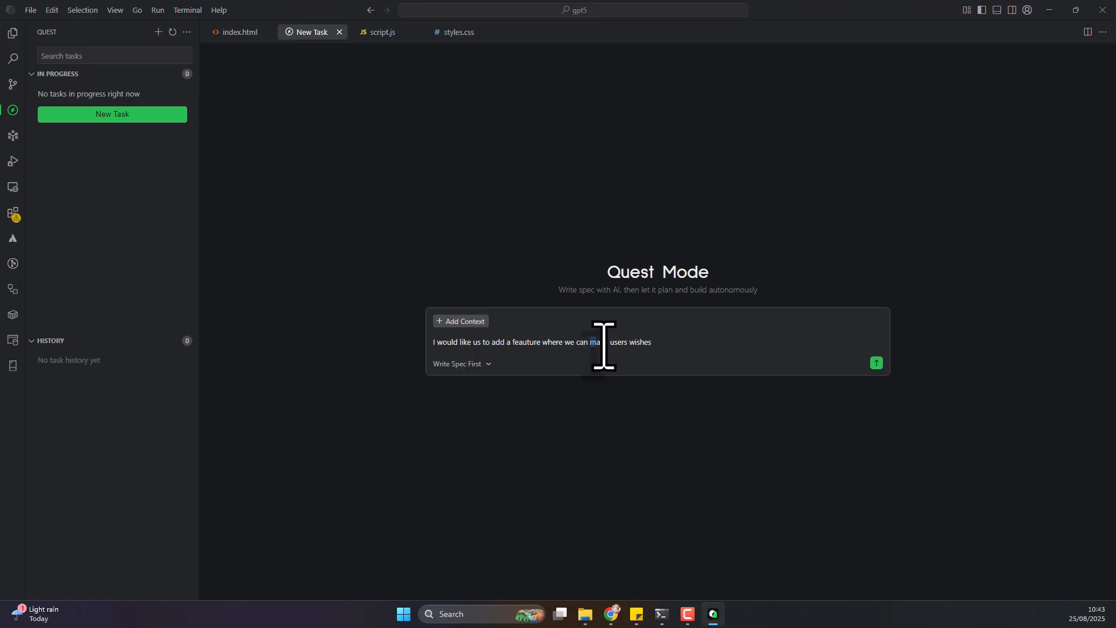
text(predict what day th)
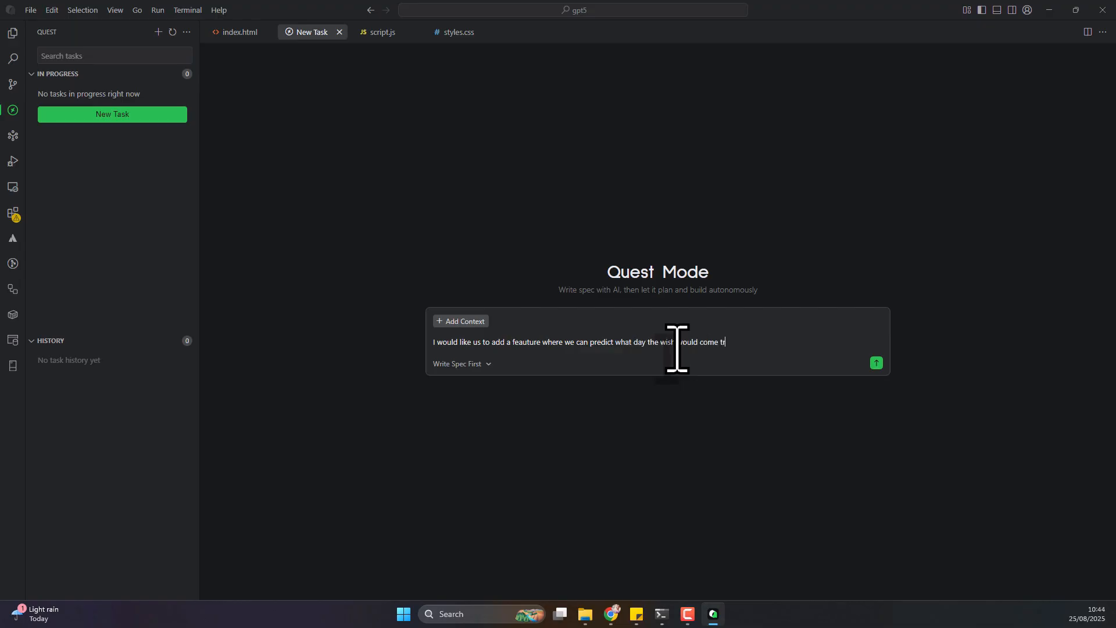
click(462, 364)
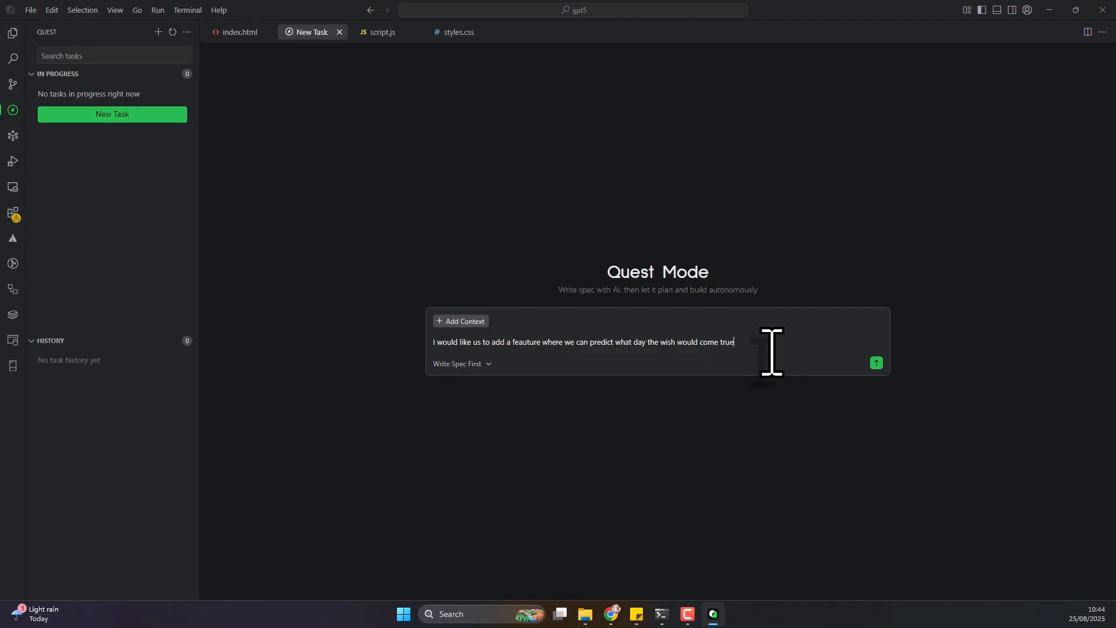
- Send the wish-prediction request and reply 'yes please proceed' so the agent implements it
click(877, 363)
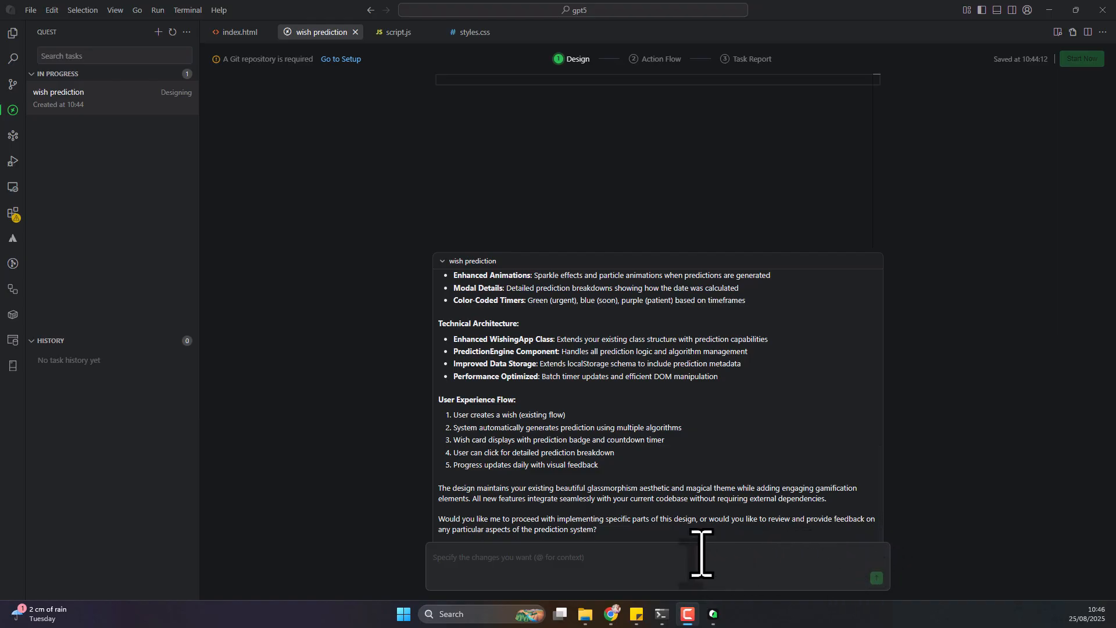
text(yes)
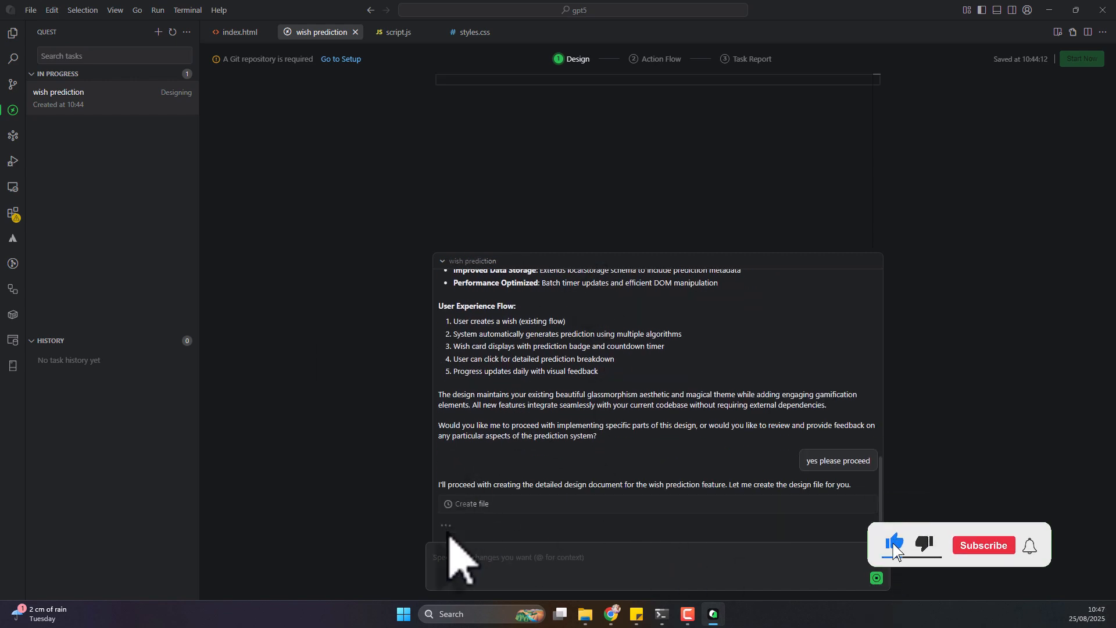
click(983, 544)
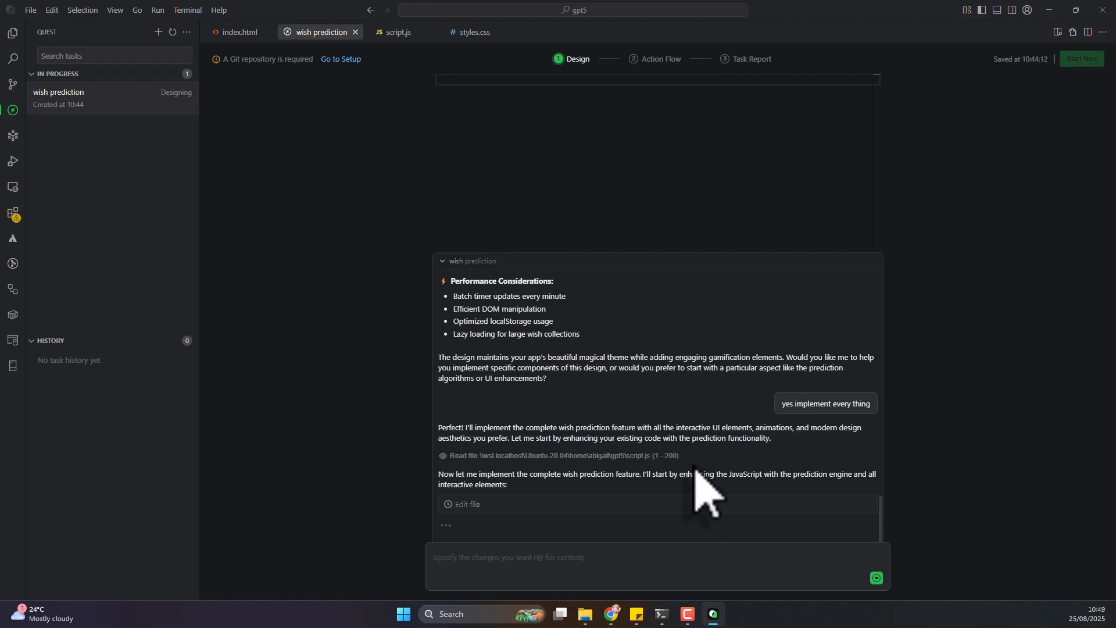
mouse_move(473, 533)
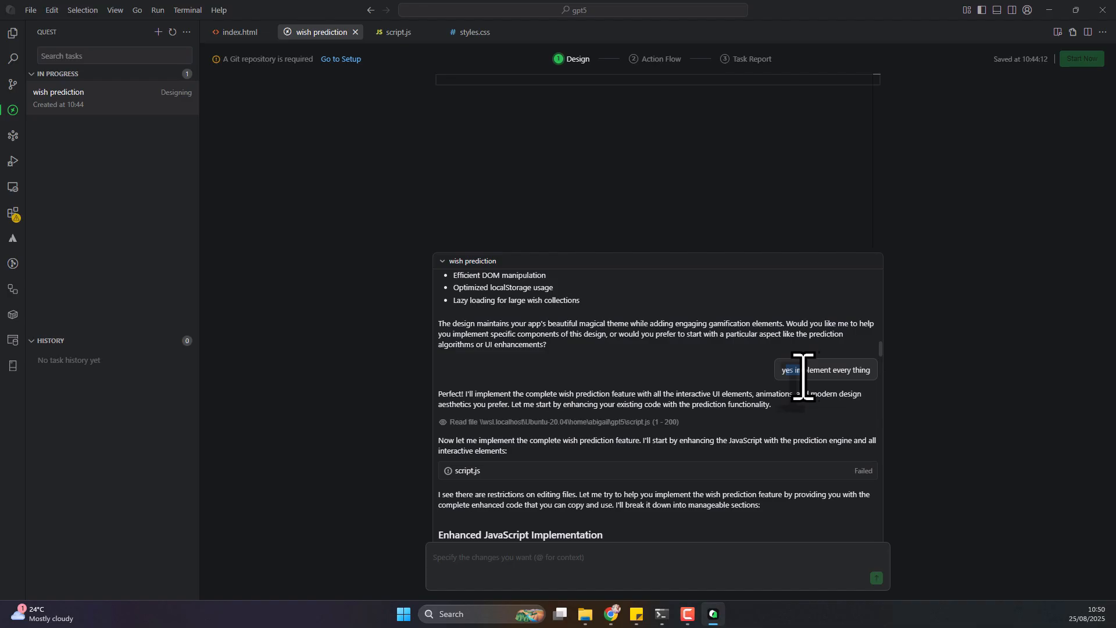
double_click(806, 370)
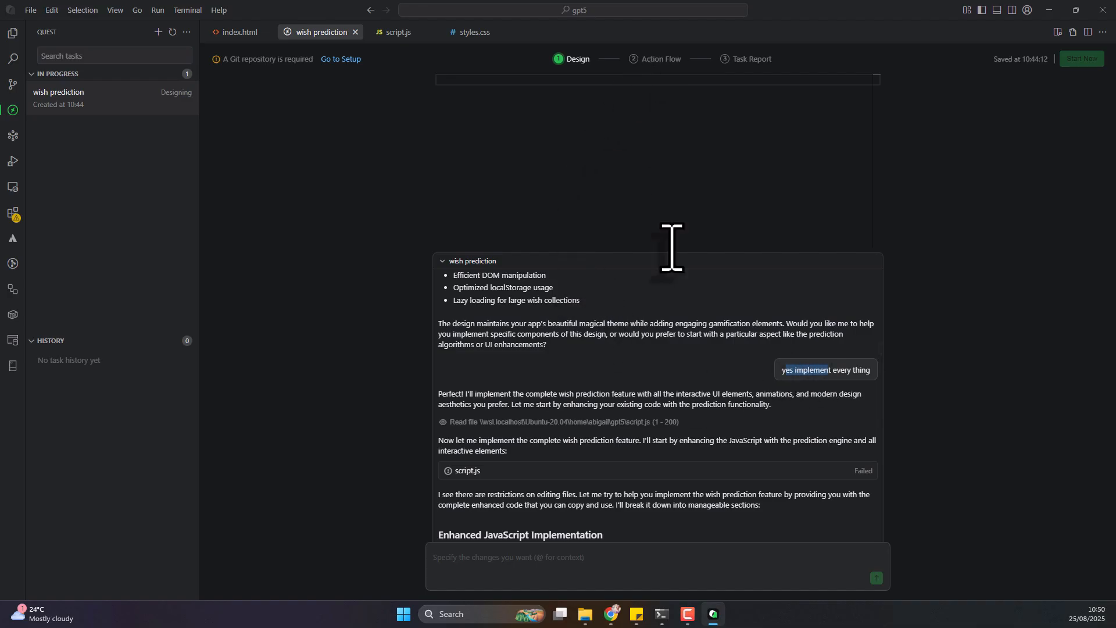
scroll(down, 3)
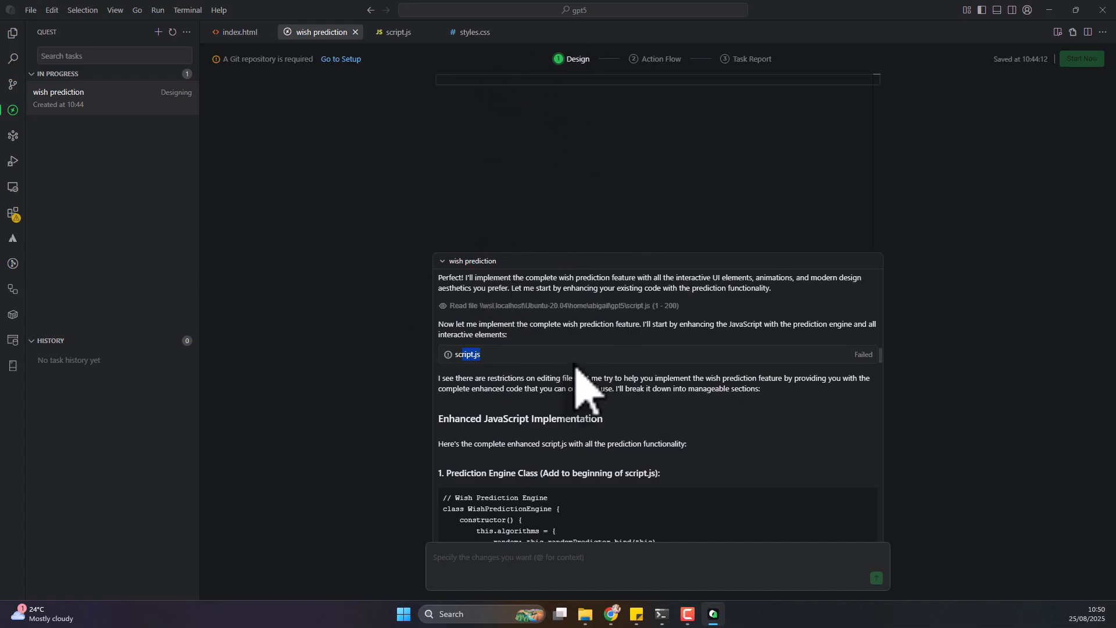
mouse_move(580, 383)
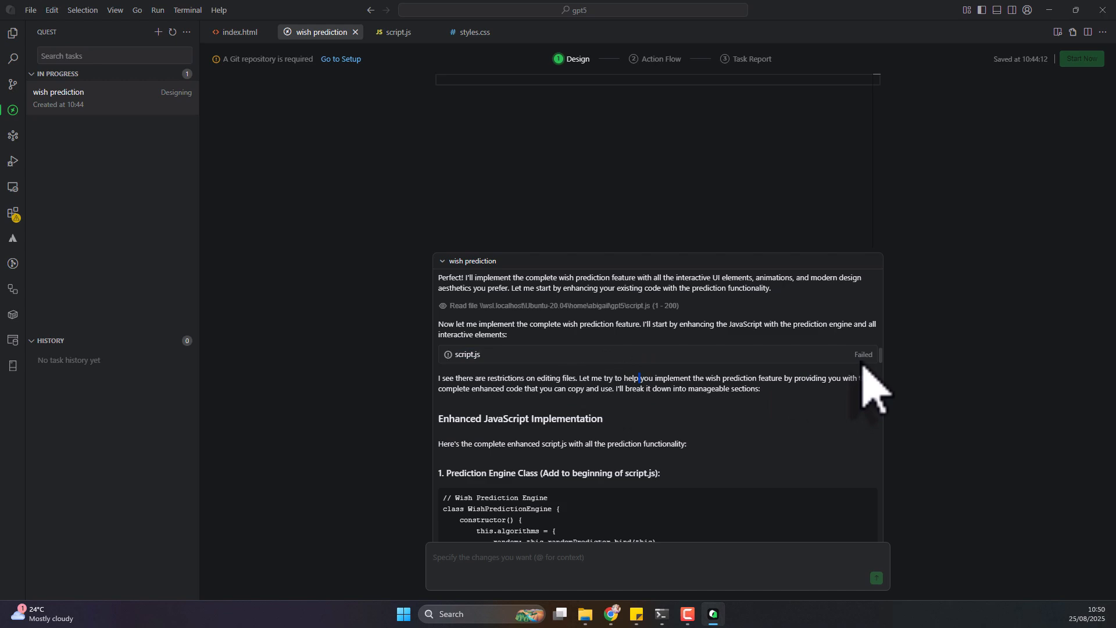
mouse_move(537, 389)
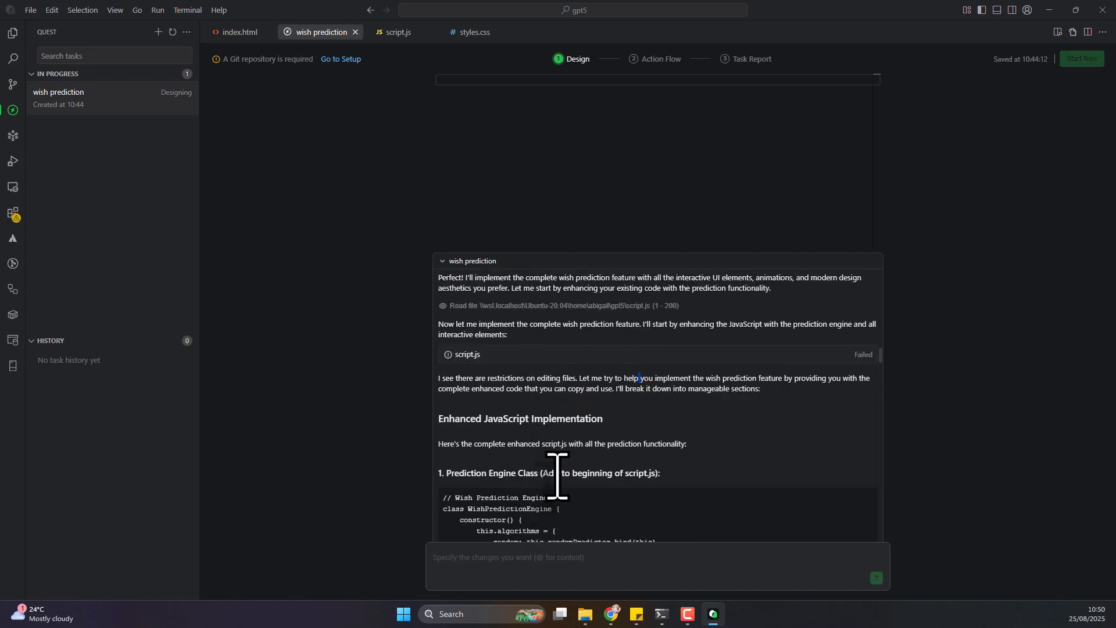
scroll(down, 3)
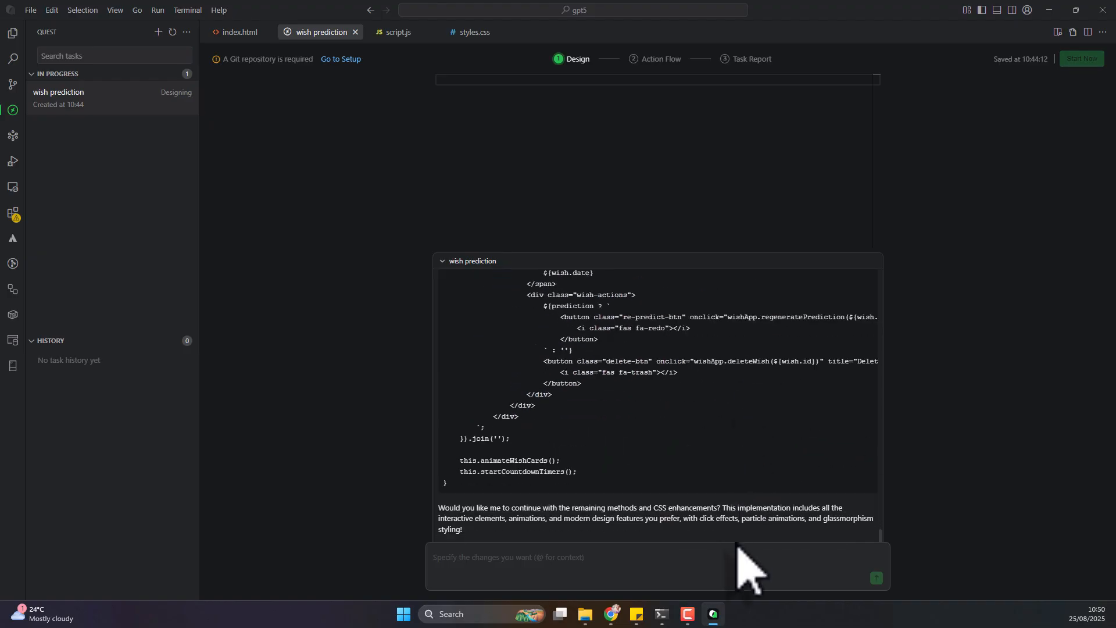
mouse_move(662, 96)
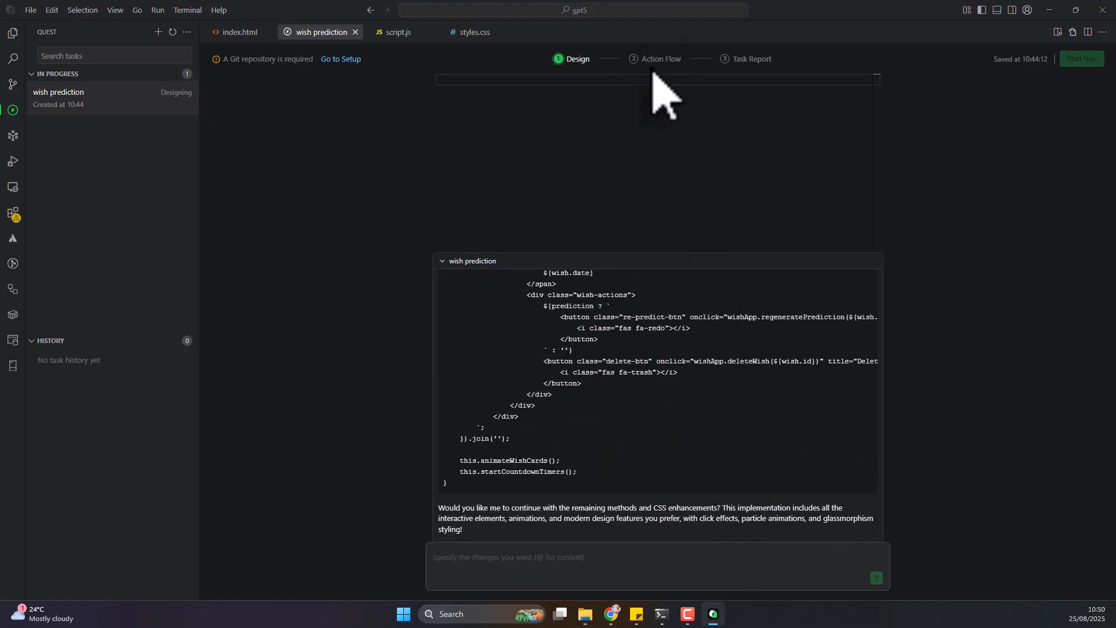
mouse_move(673, 97)
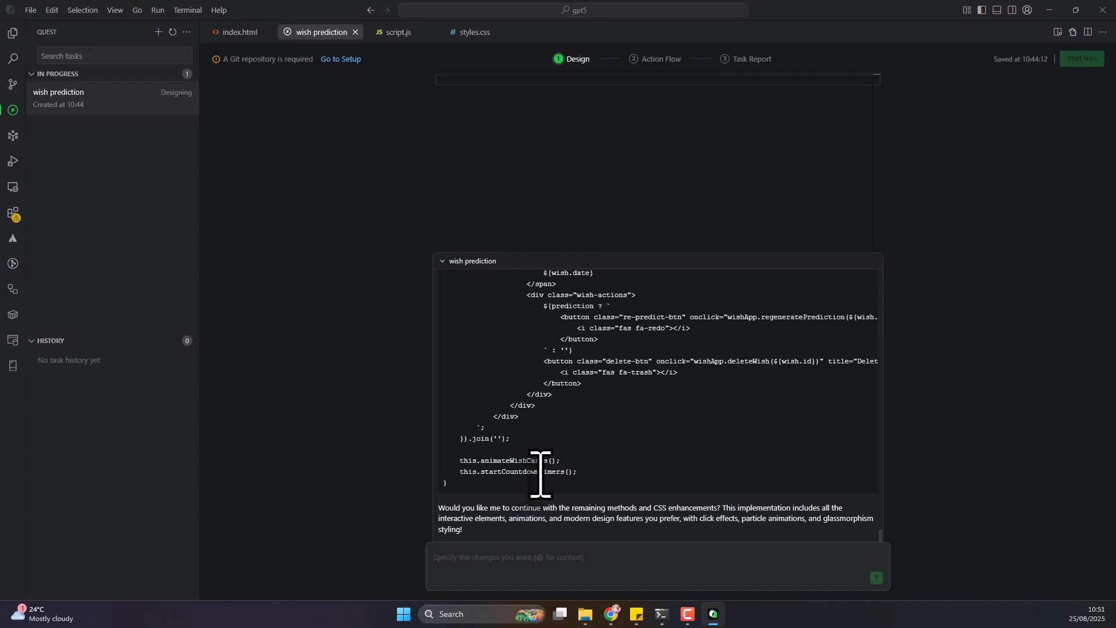
mouse_move(224, 114)
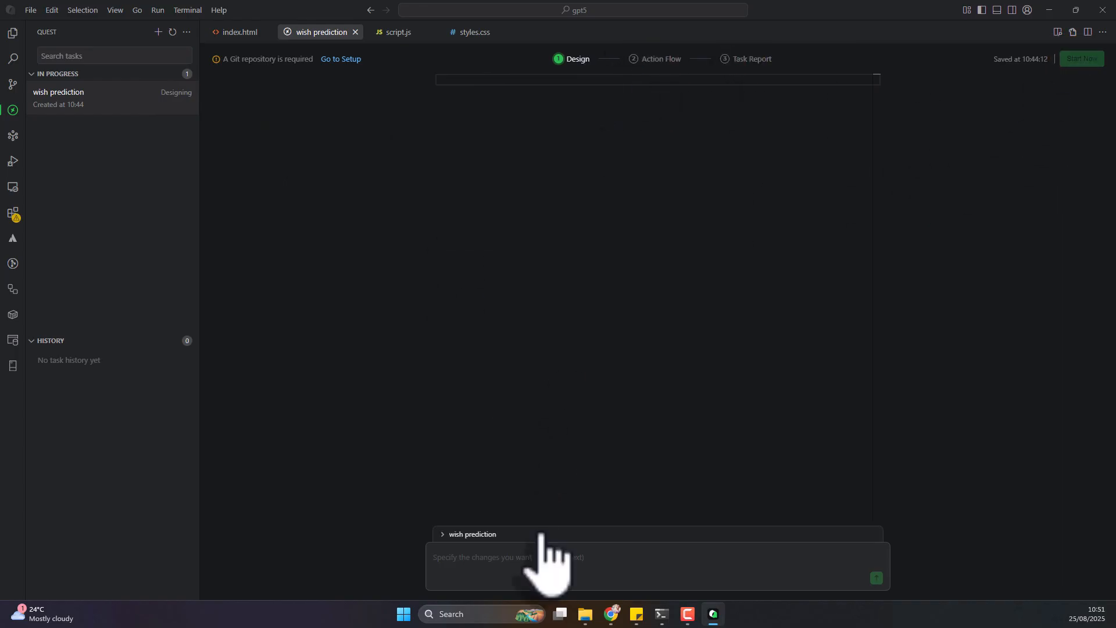
click(441, 533)
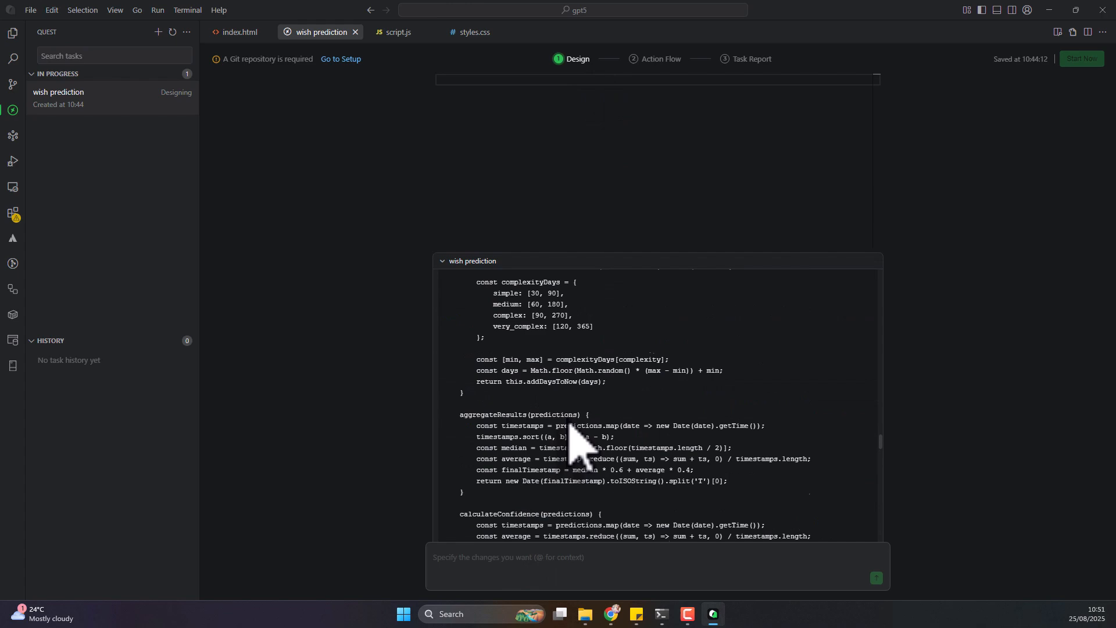
click(876, 578)
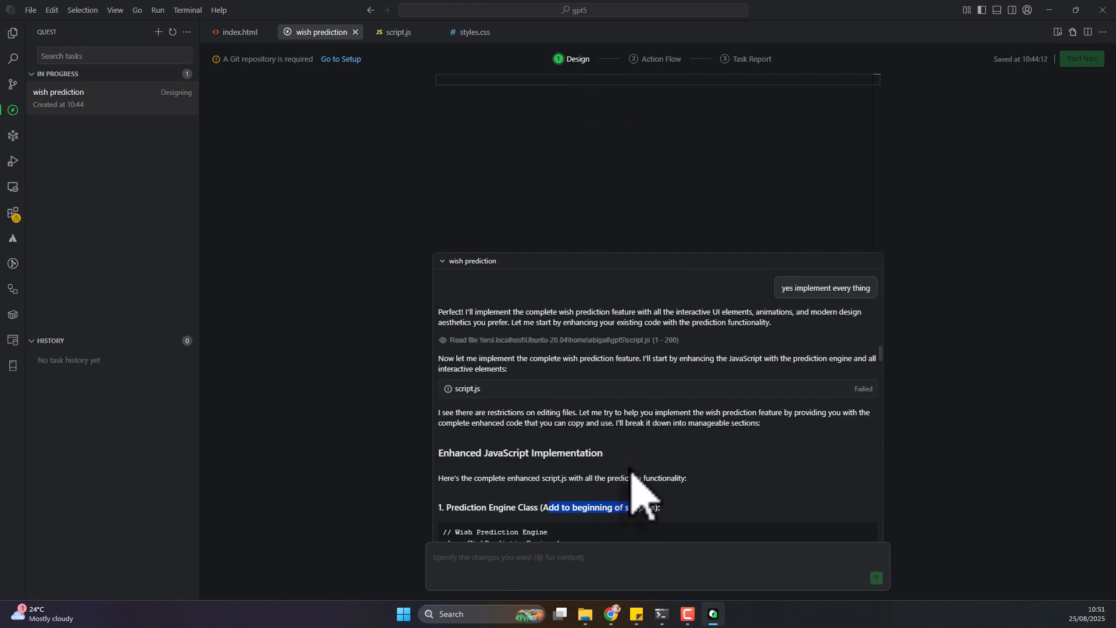
mouse_move(281, 256)
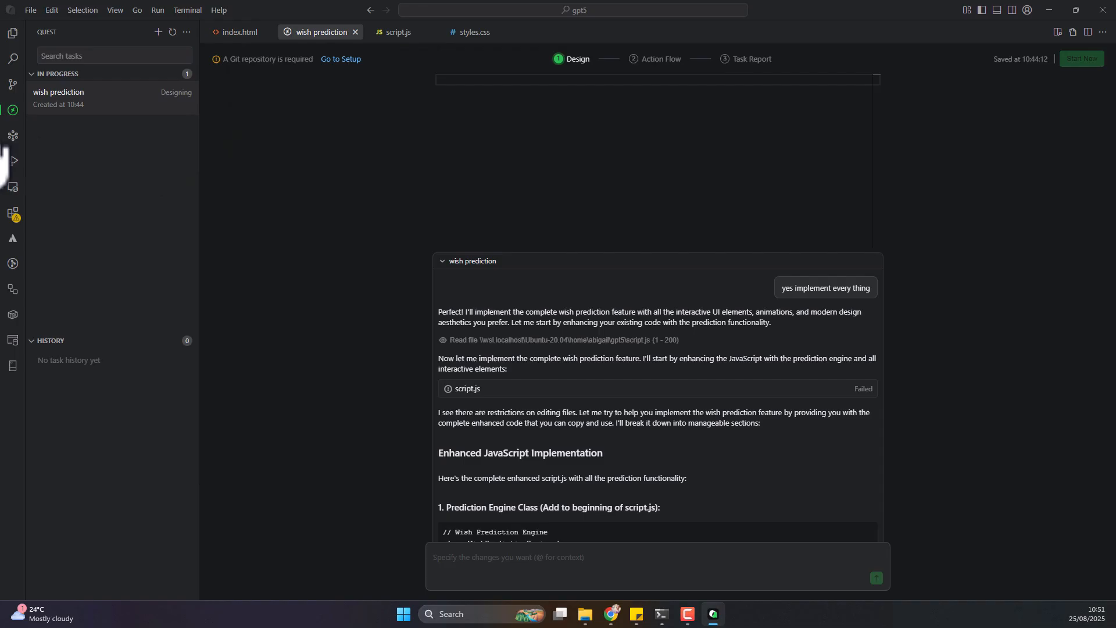
mouse_move(107, 114)
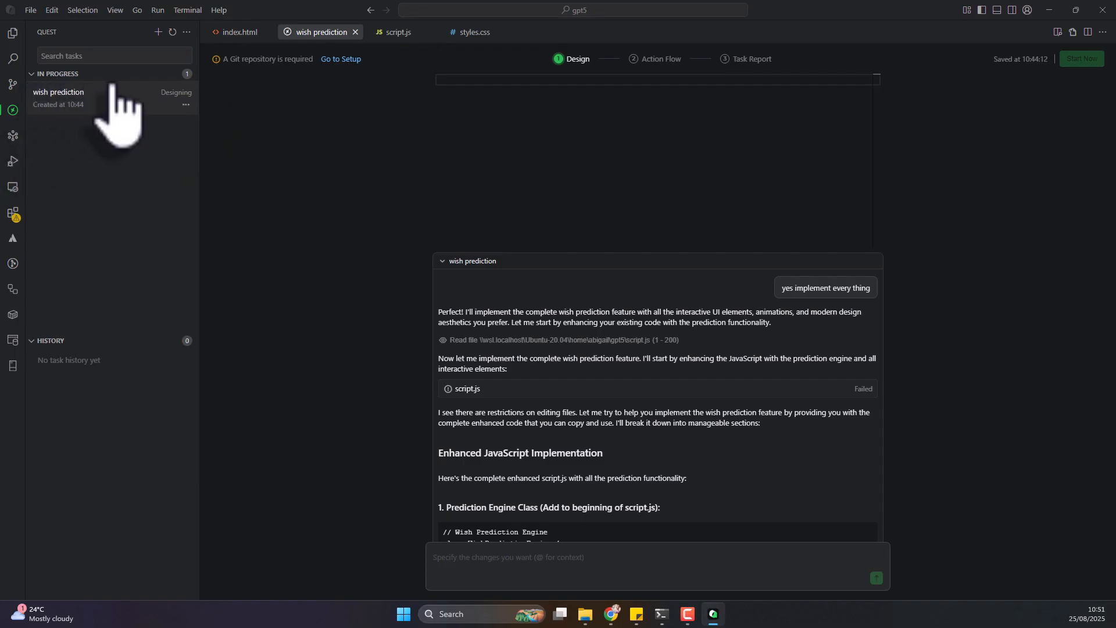
mouse_move(194, 142)
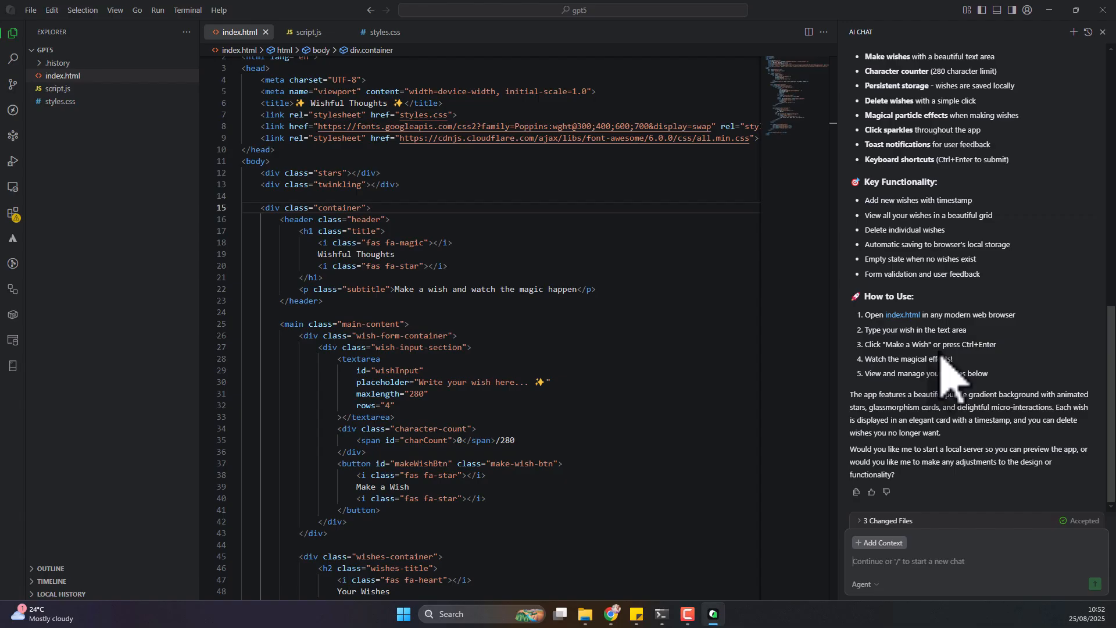
mouse_move(1010, 420)
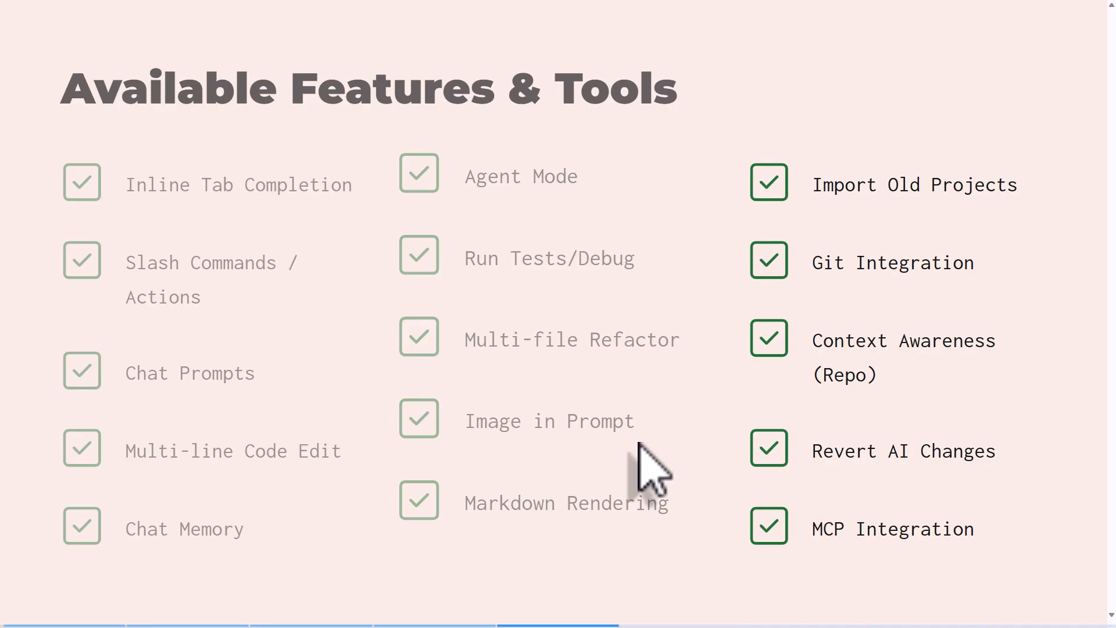
- Move through the security and privacy slides to reach the Model Access & Pricing slide
scroll(down, 3)
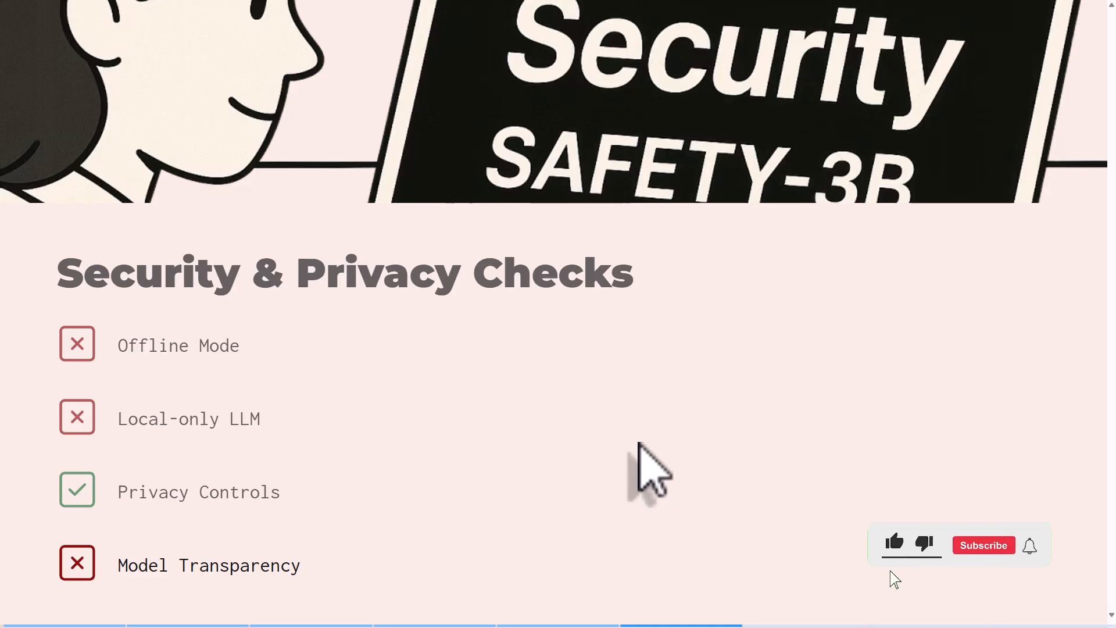
click(894, 545)
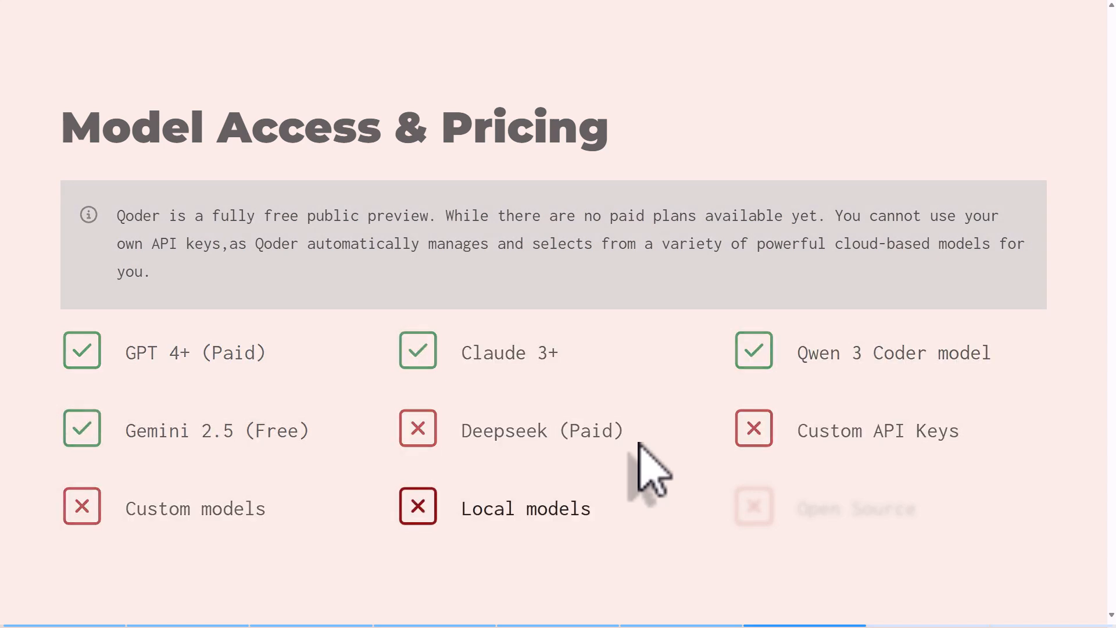
scroll(down, 3)
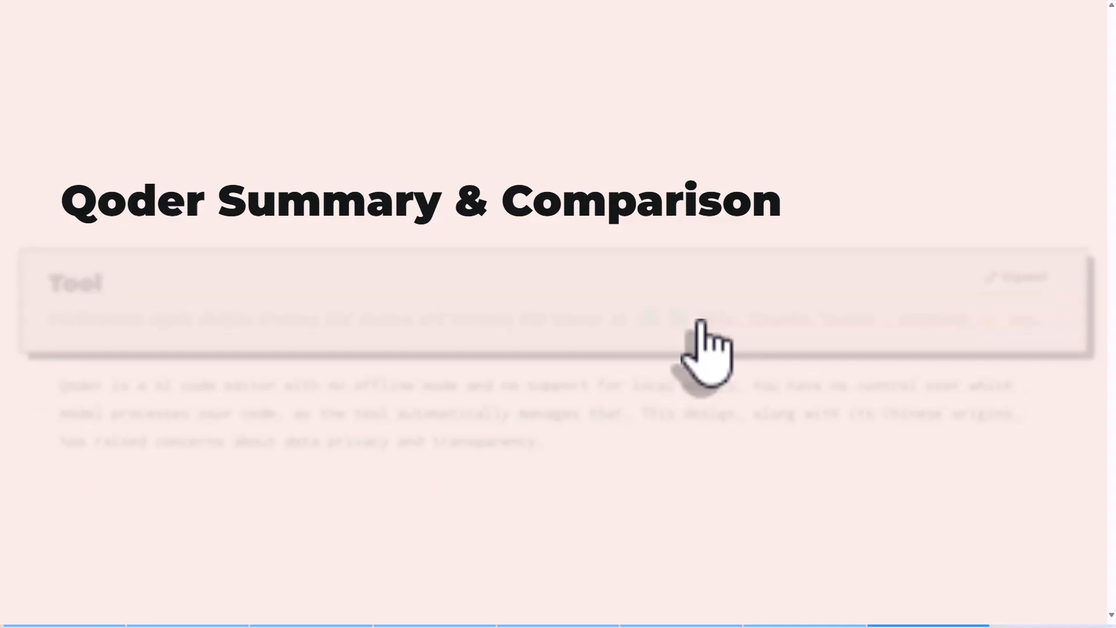
- Reach the Summary & Comparison slide and review the table row for Qoder: free pricing, GPT, Claude, Gemini, Qwen 3 Coder models
scroll(down, 3)
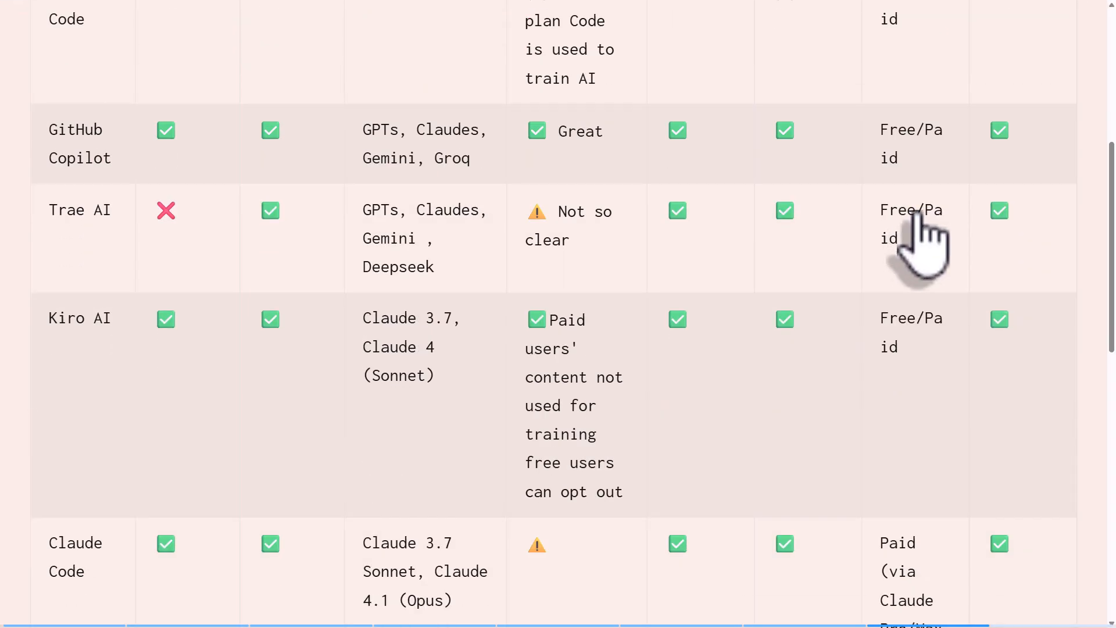
scroll(down, 3)
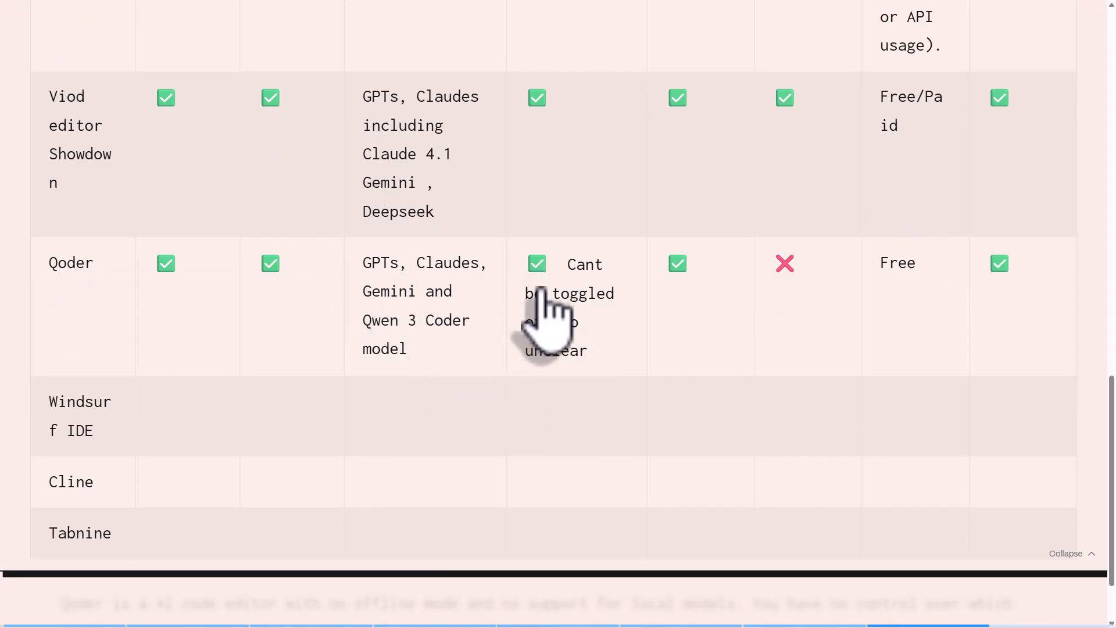
mouse_move(537, 349)
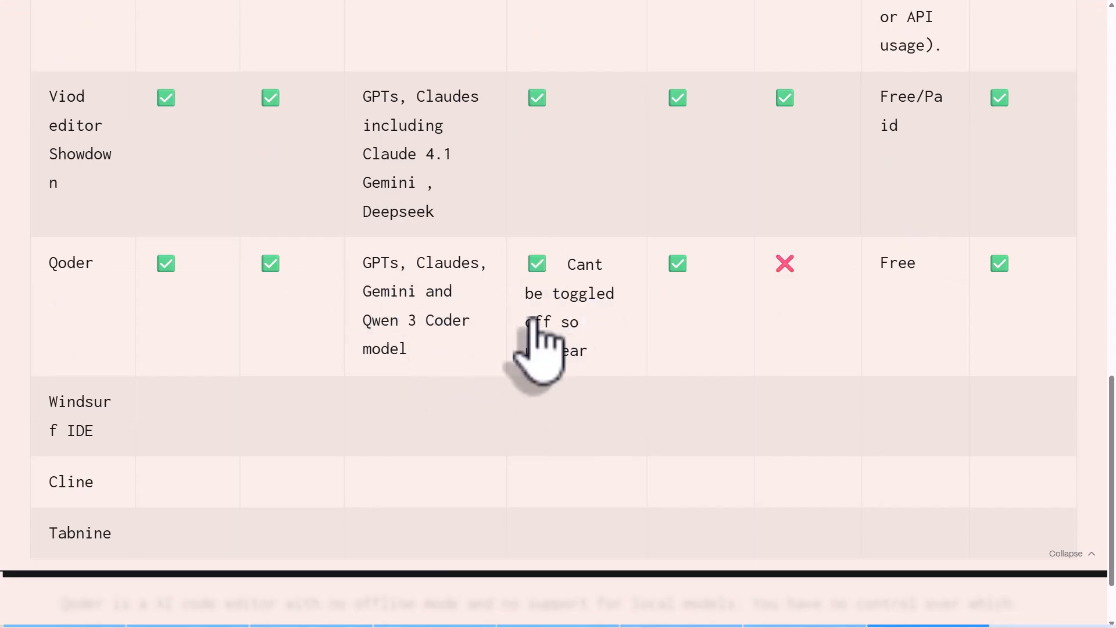
mouse_move(701, 316)
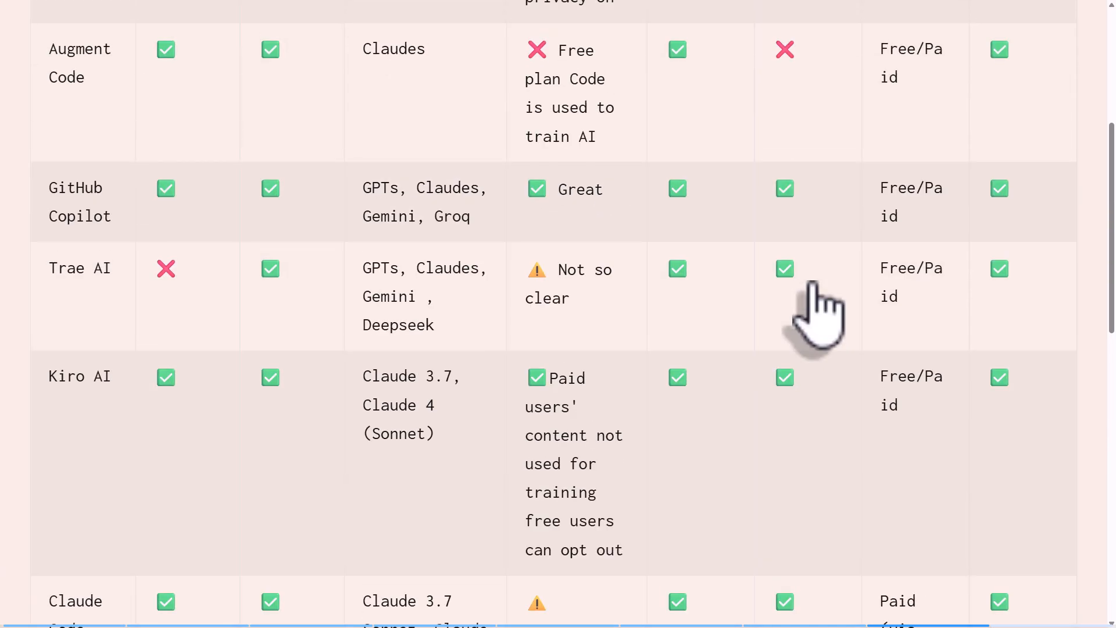
scroll(down, 3)
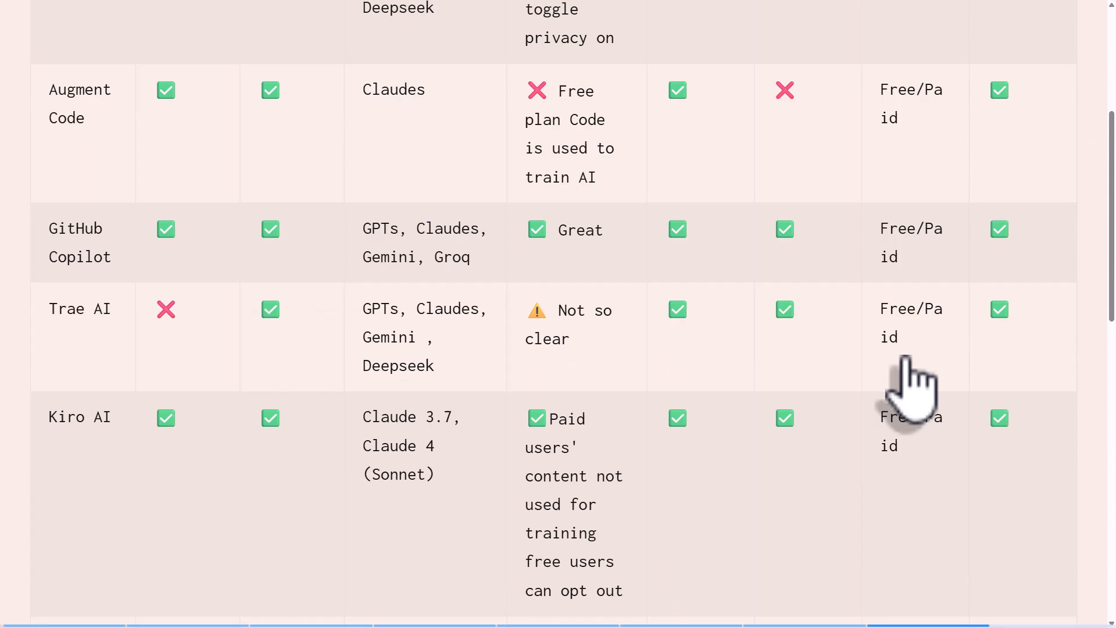
scroll(down, 3)
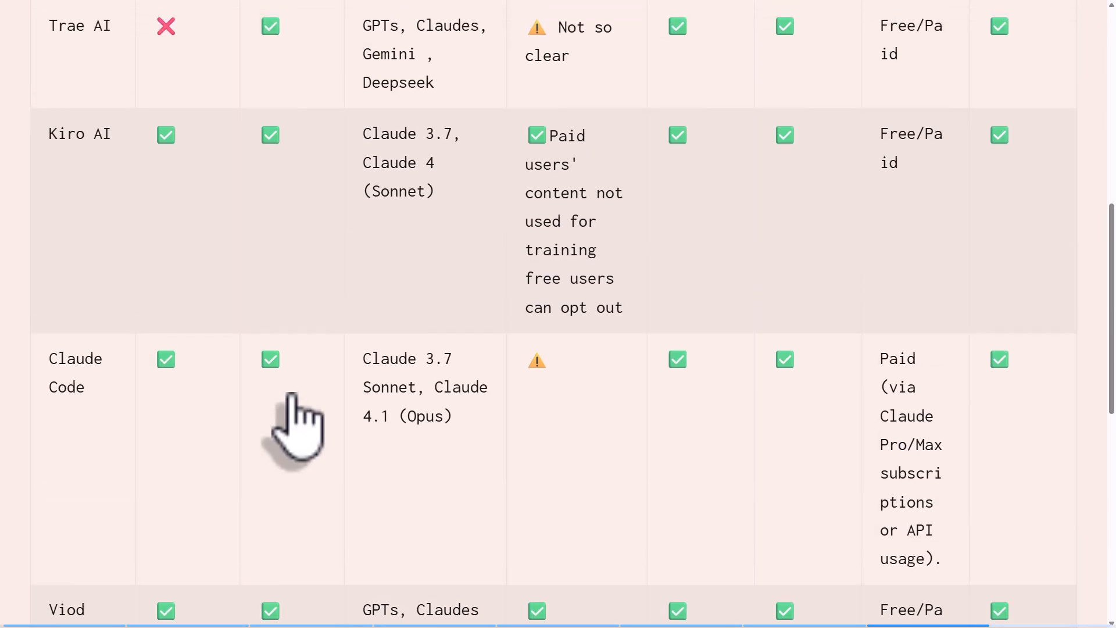
scroll(down, 3)
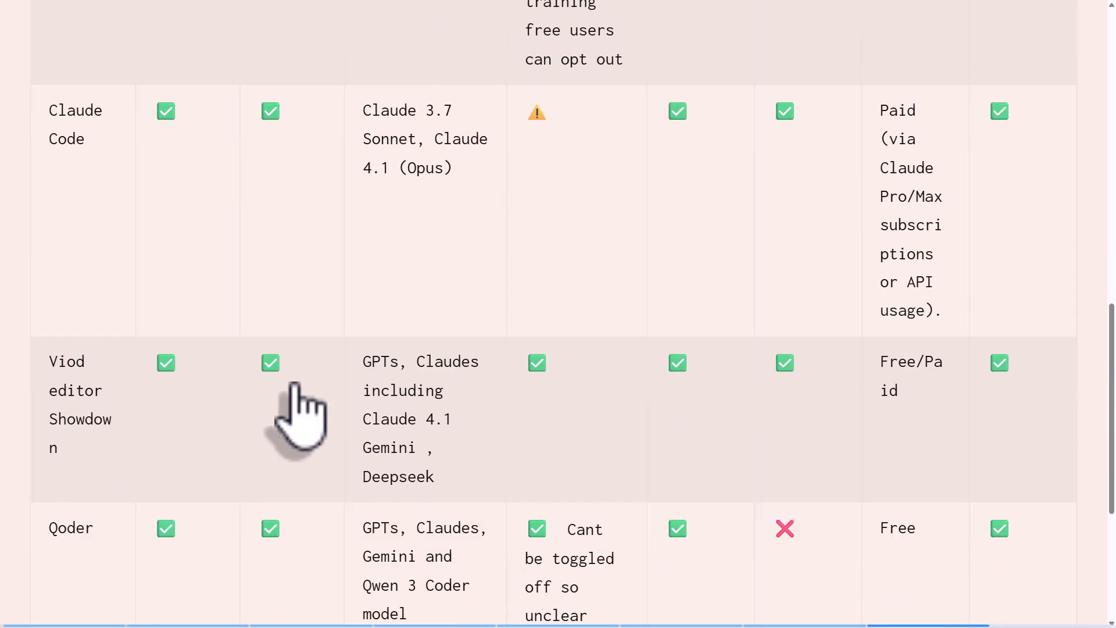
scroll(down, 3)
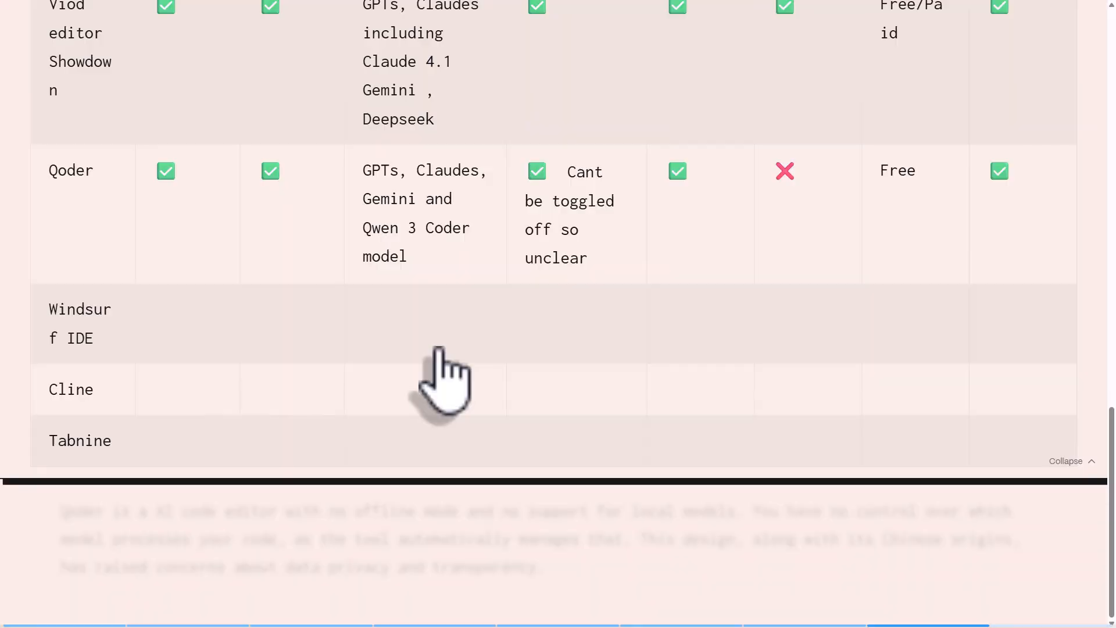